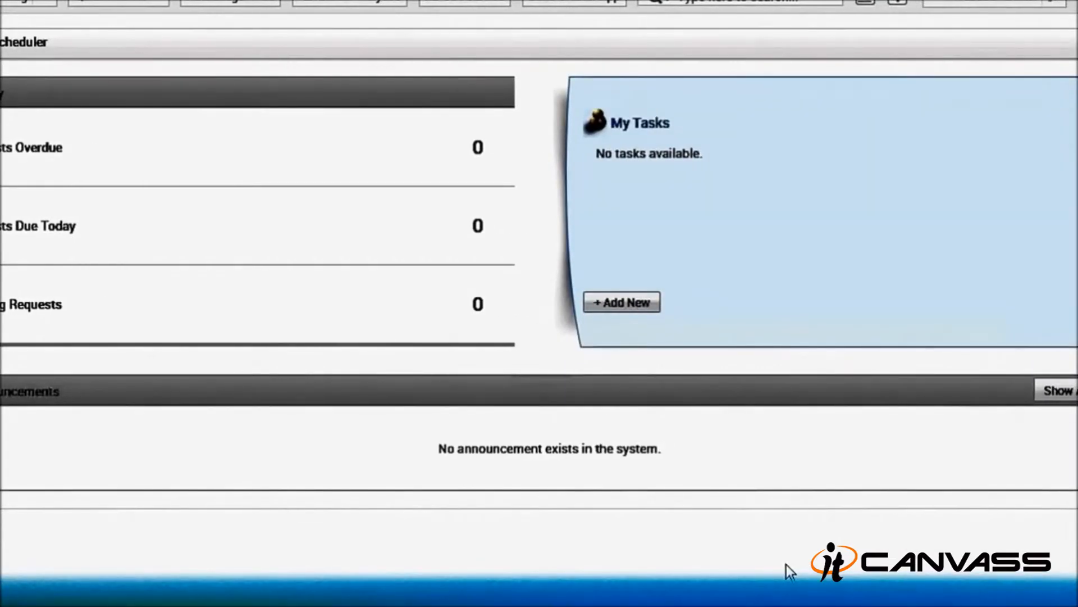
scroll(up, 3)
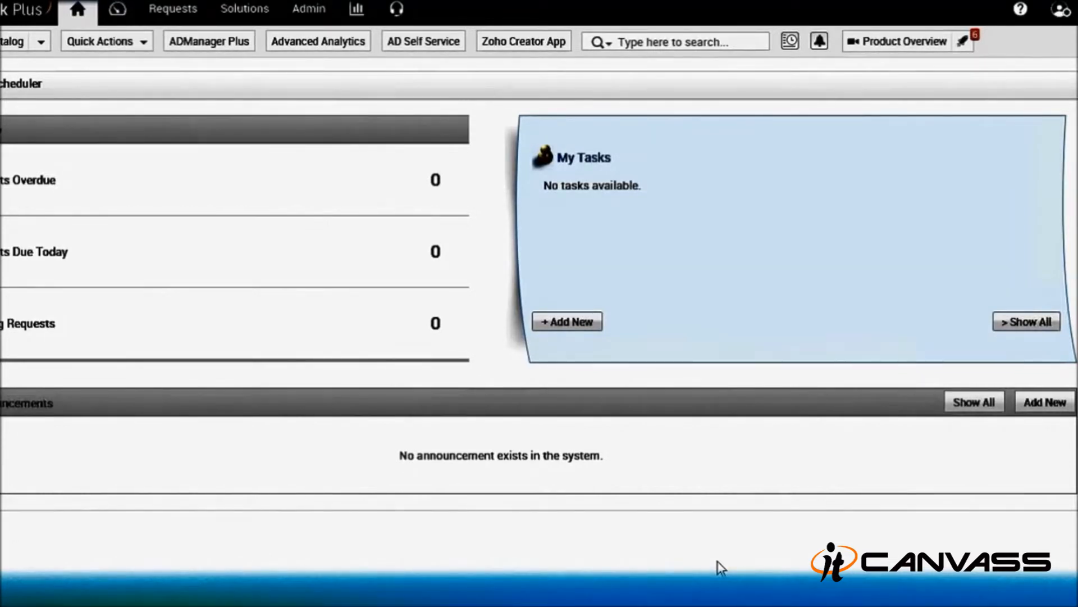
mouse_move(430, 130)
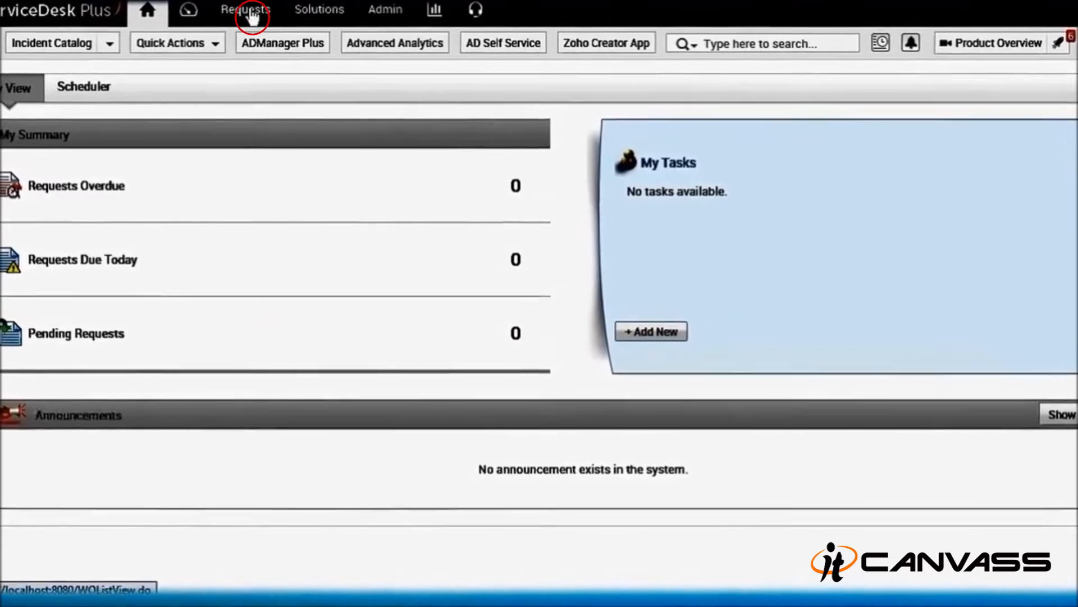
click(245, 10)
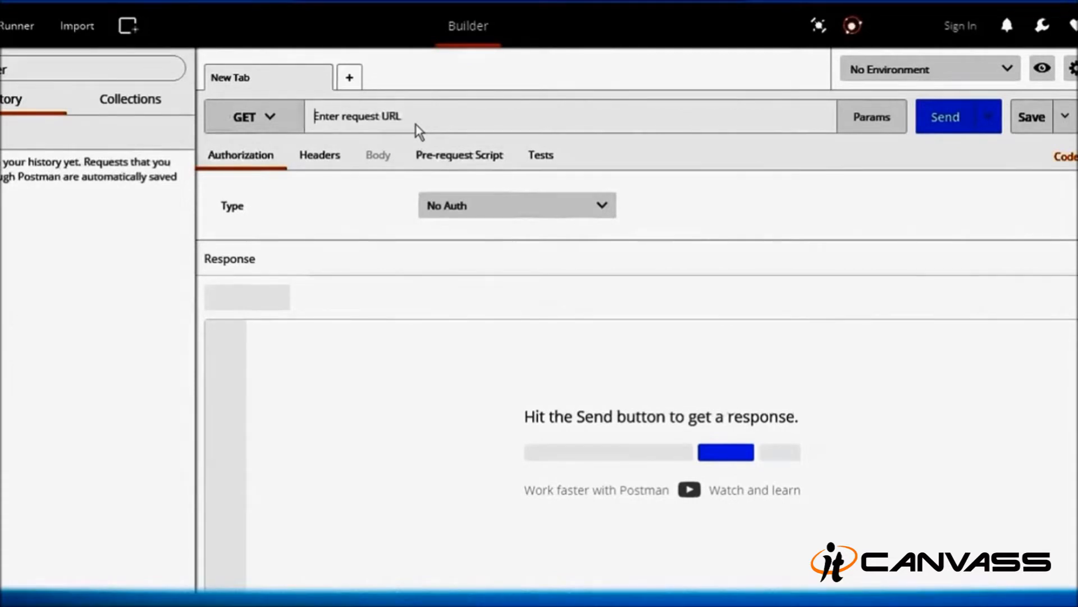
text(http://localhost:8080/servlets/RequestServlet?)
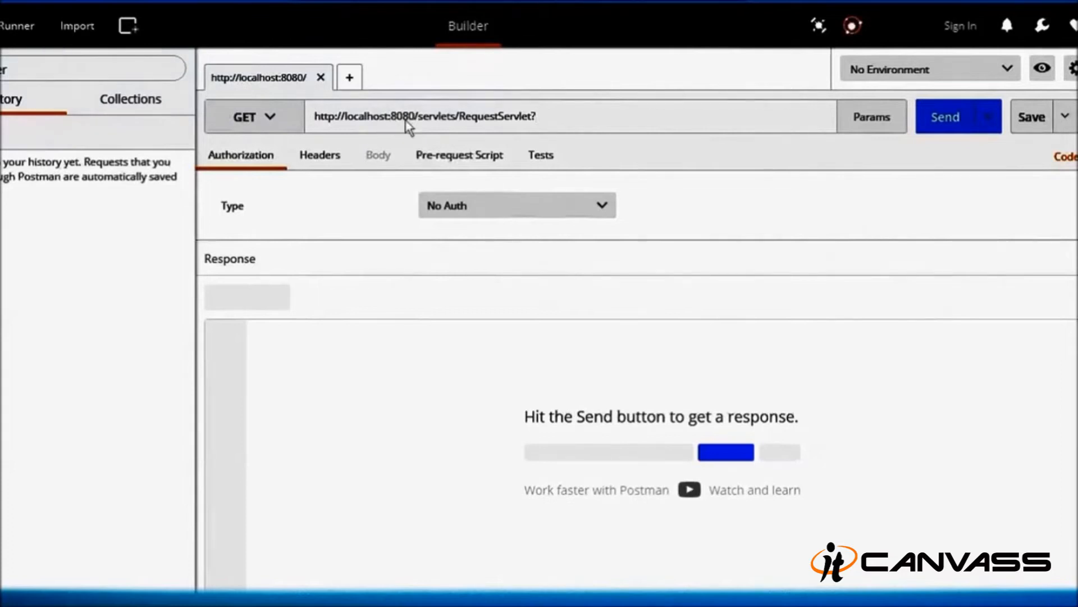
mouse_move(396, 145)
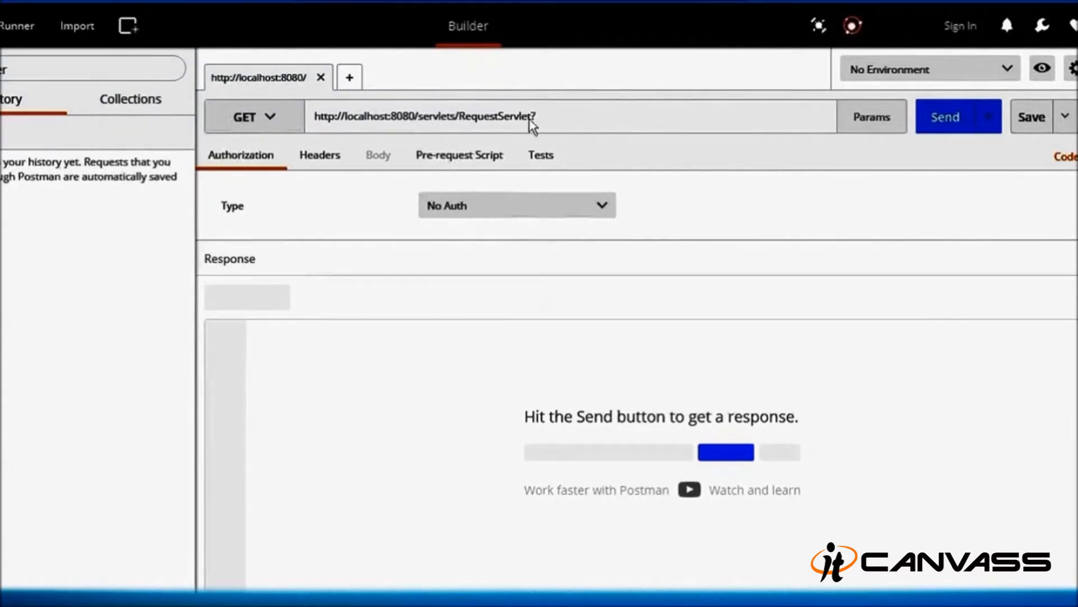
mouse_move(440, 139)
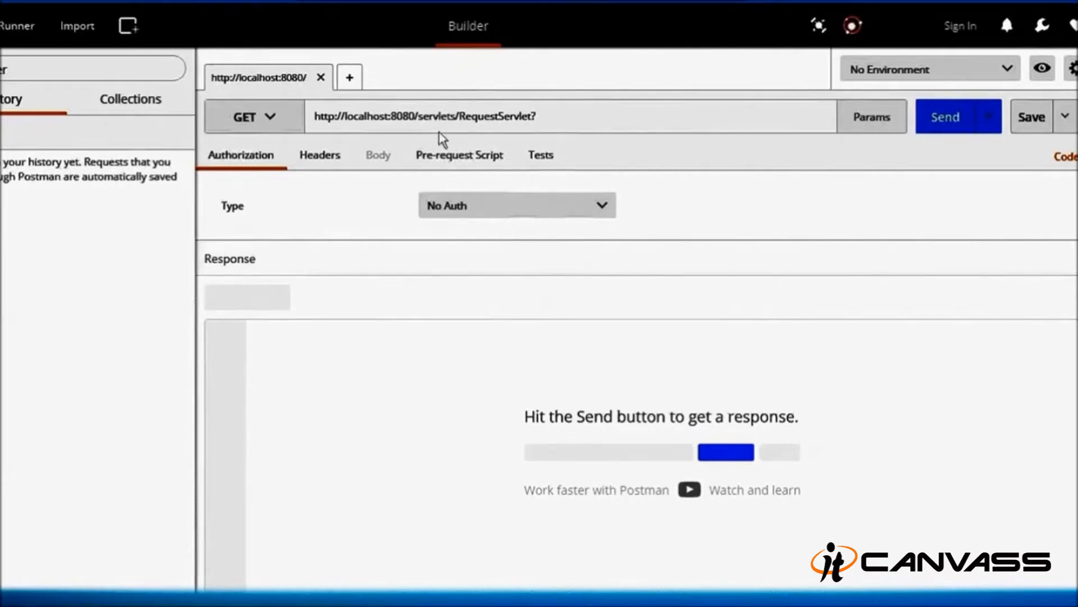
mouse_move(467, 133)
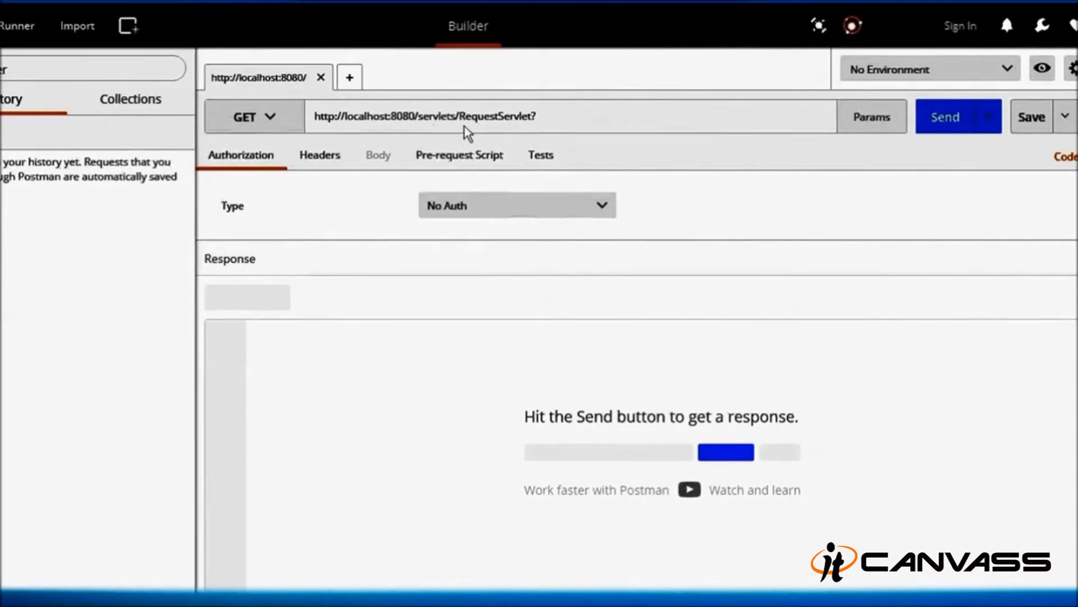
mouse_move(529, 127)
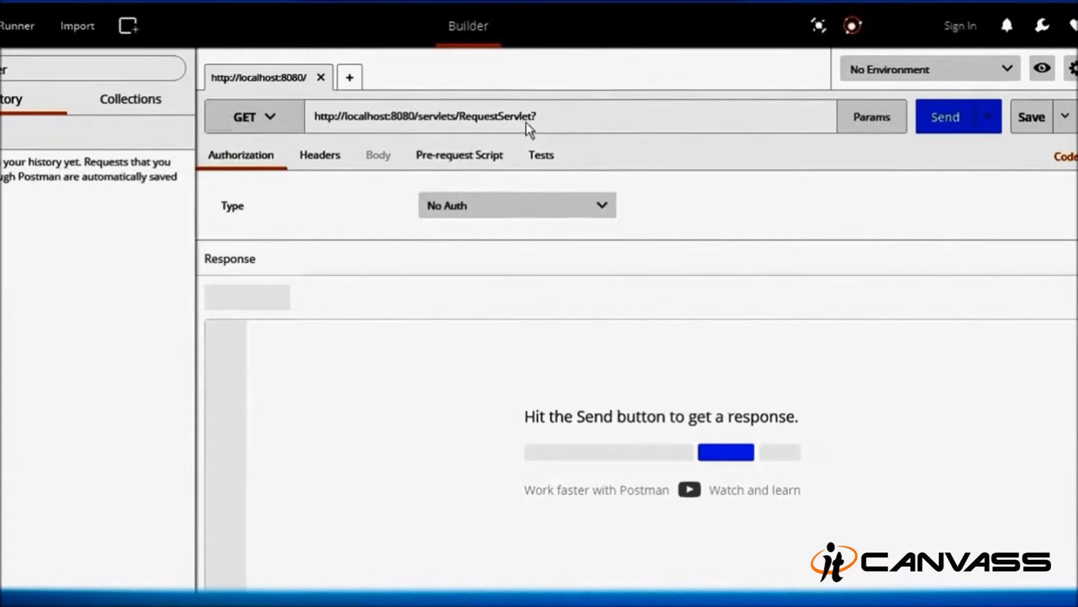
click(253, 116)
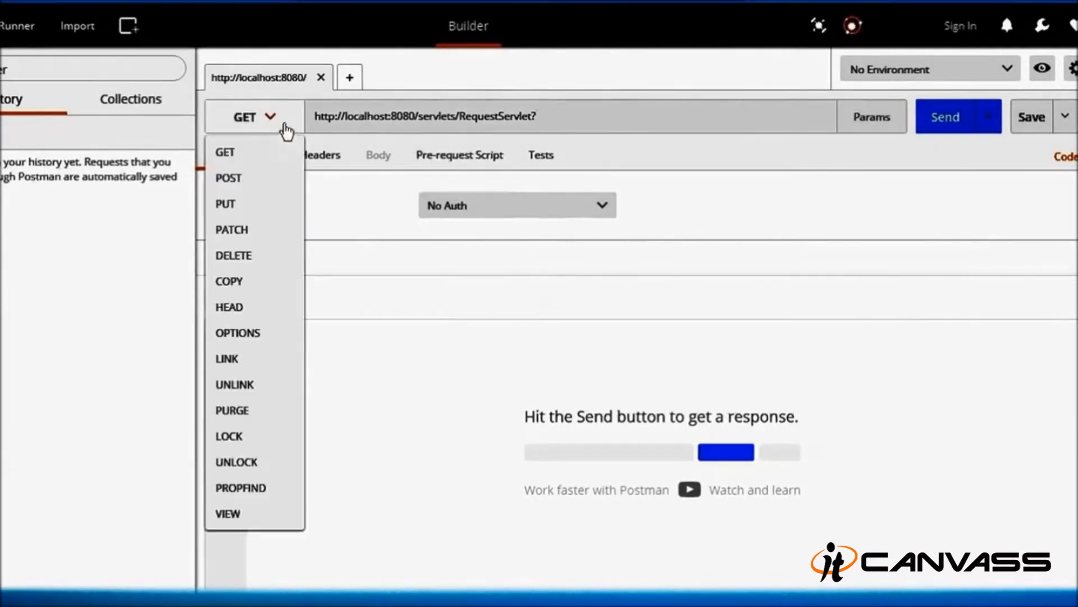
mouse_move(228, 178)
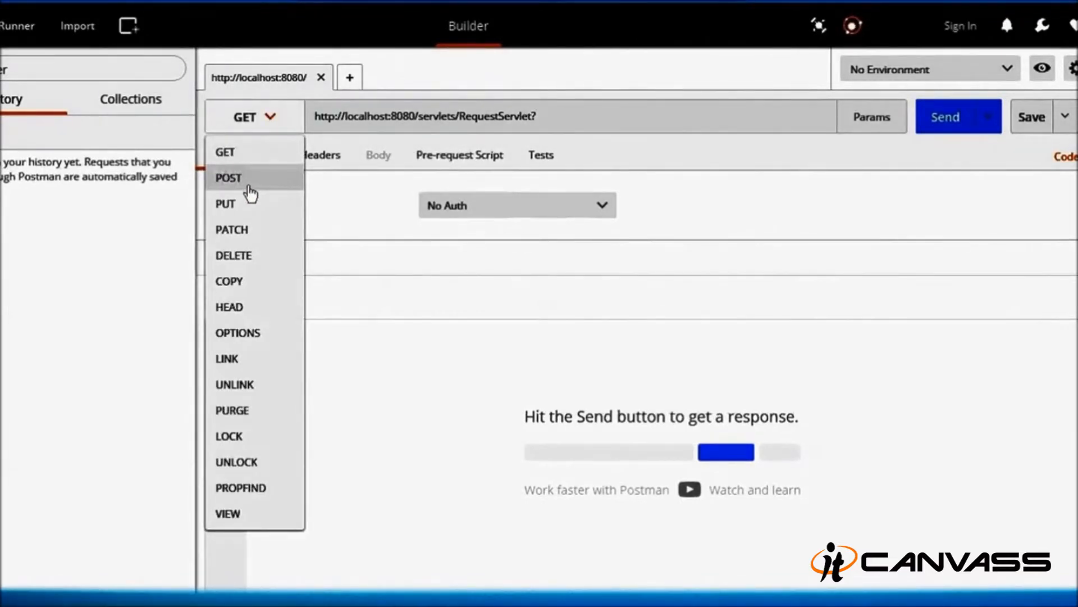
click(228, 178)
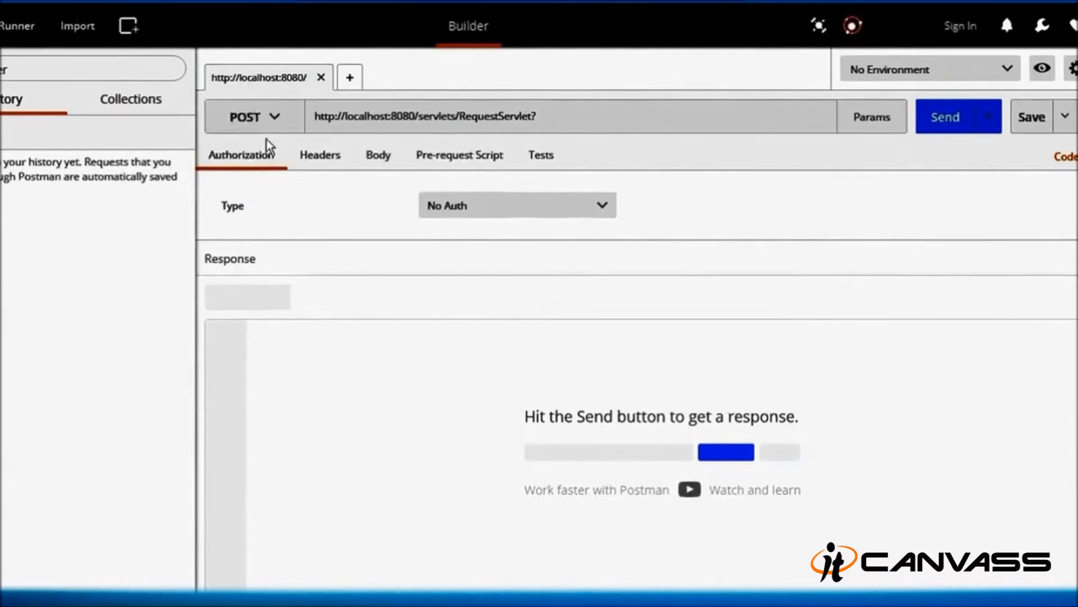
mouse_move(546, 135)
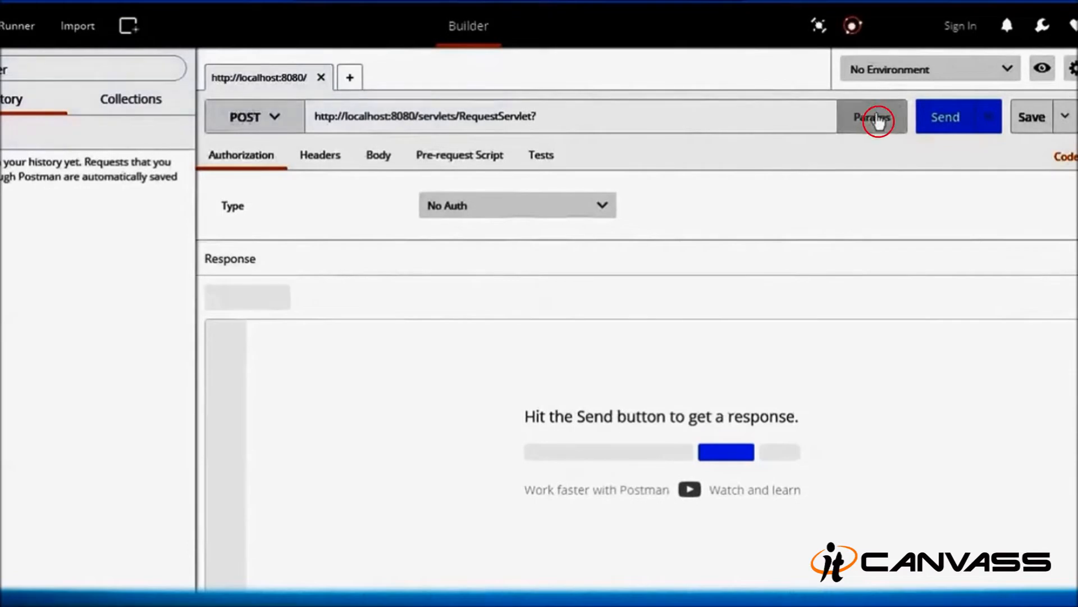
Add params operation=AddRequest and Subject='Demo Request Created using REST'
click(872, 115)
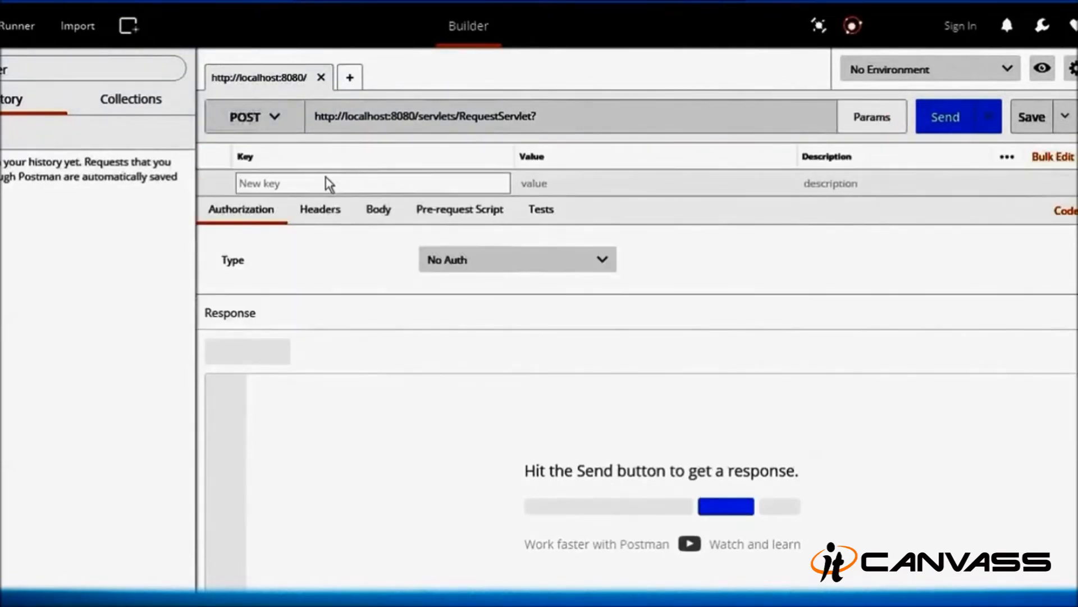
text(opera)
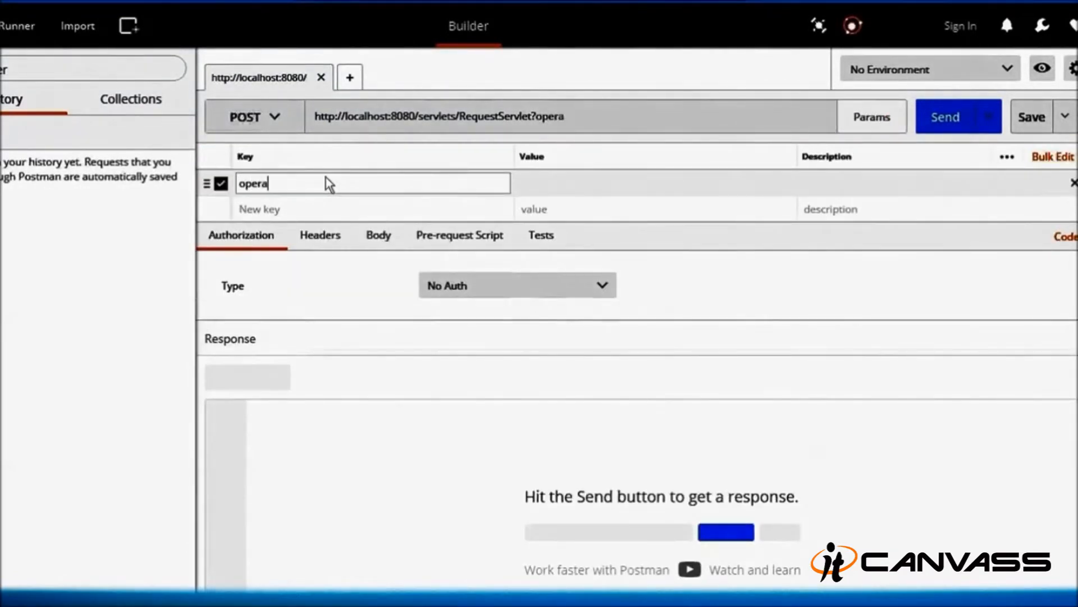
text(tion)
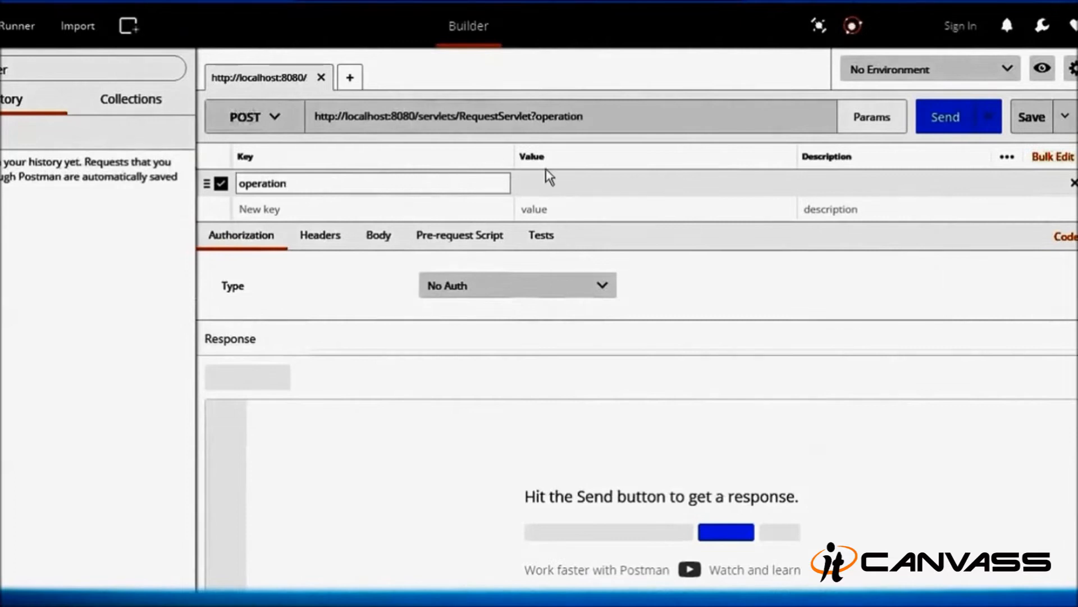
click(654, 183)
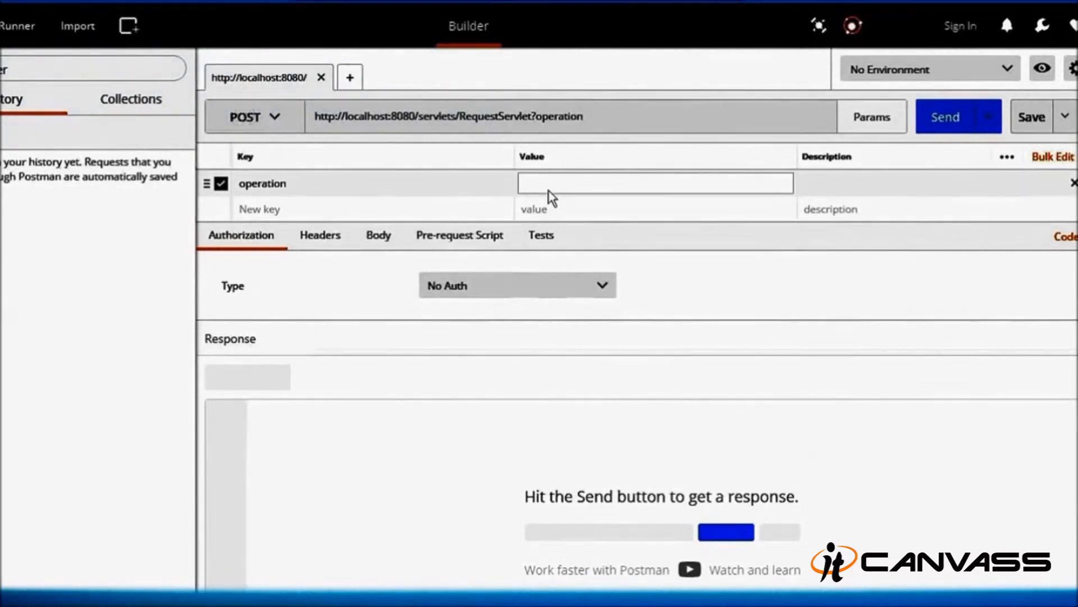
text(AddRequest)
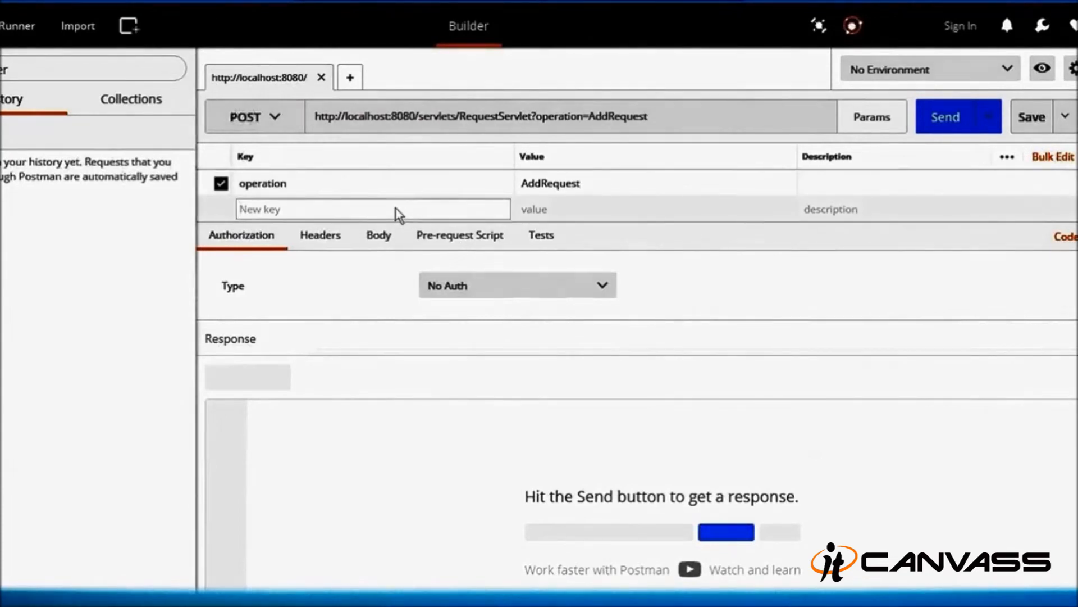
text(Subject)
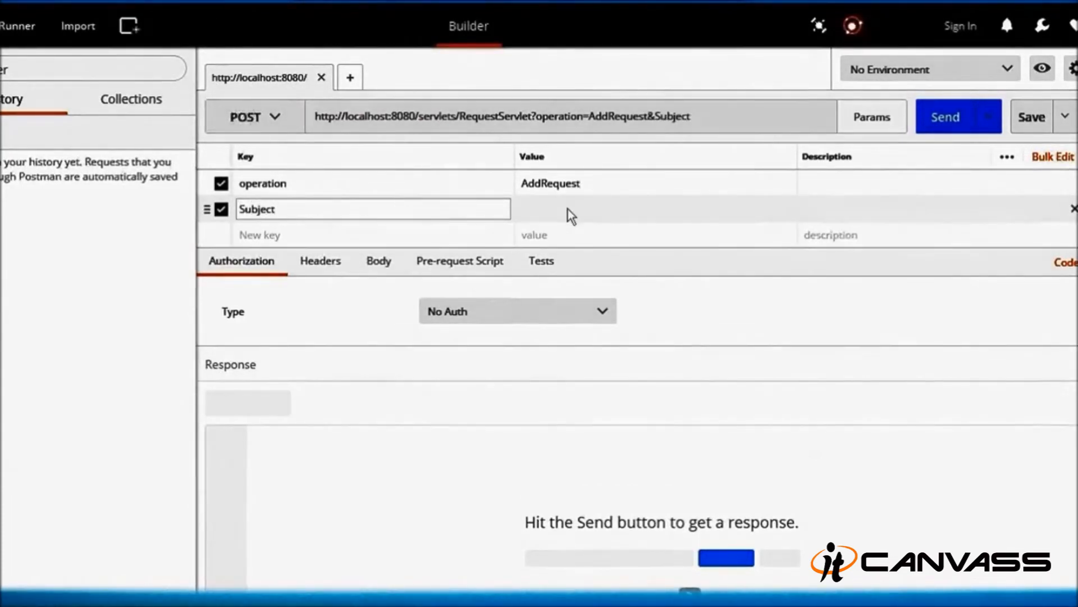
text(Dem)
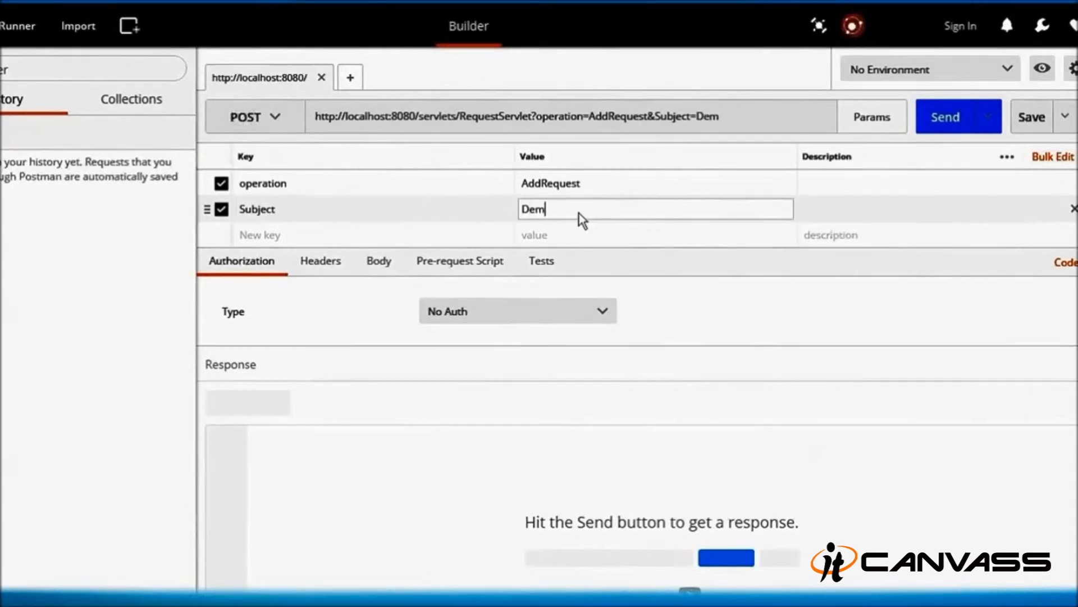
text(o Request Creat)
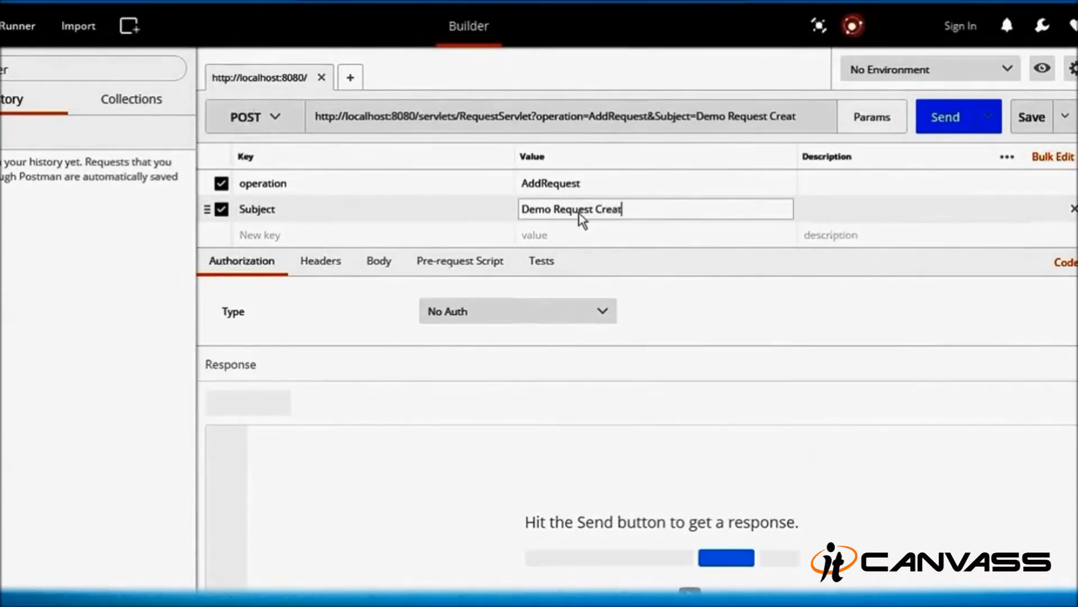
text(ed usin)
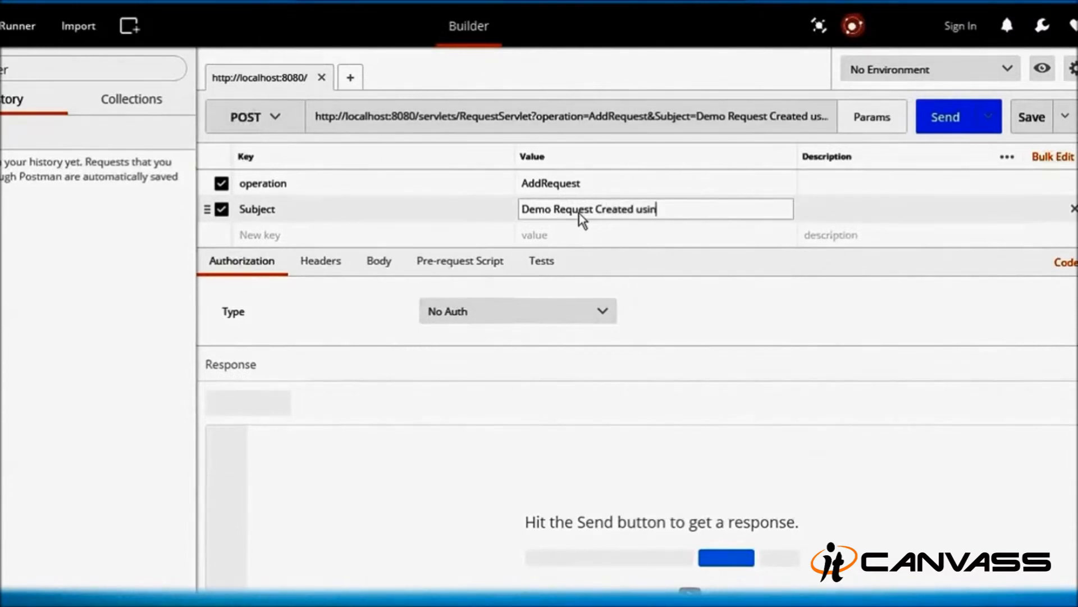
text(g REST)
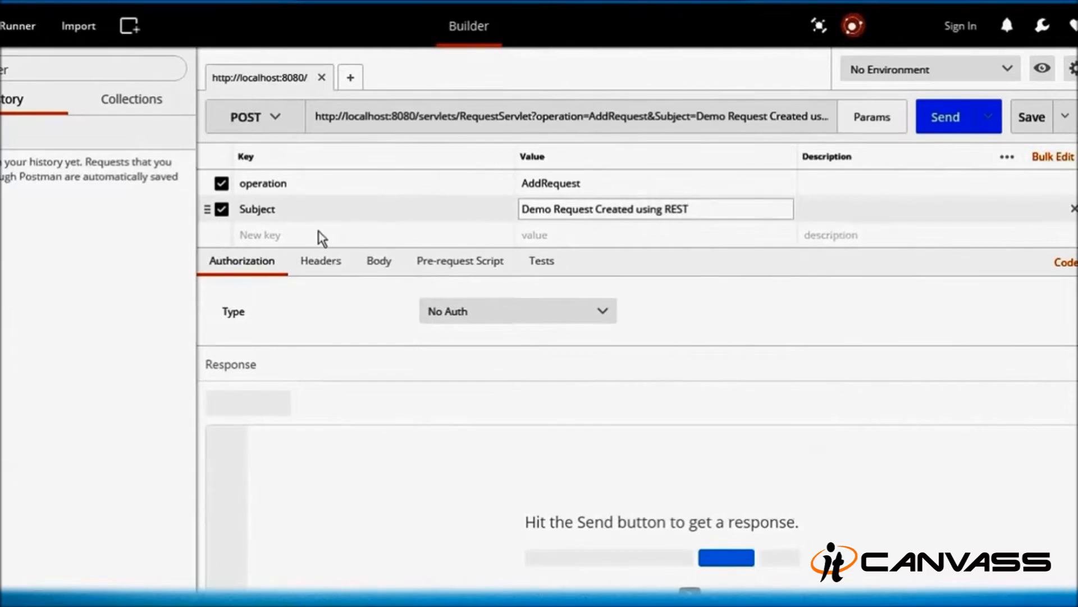
text(username)
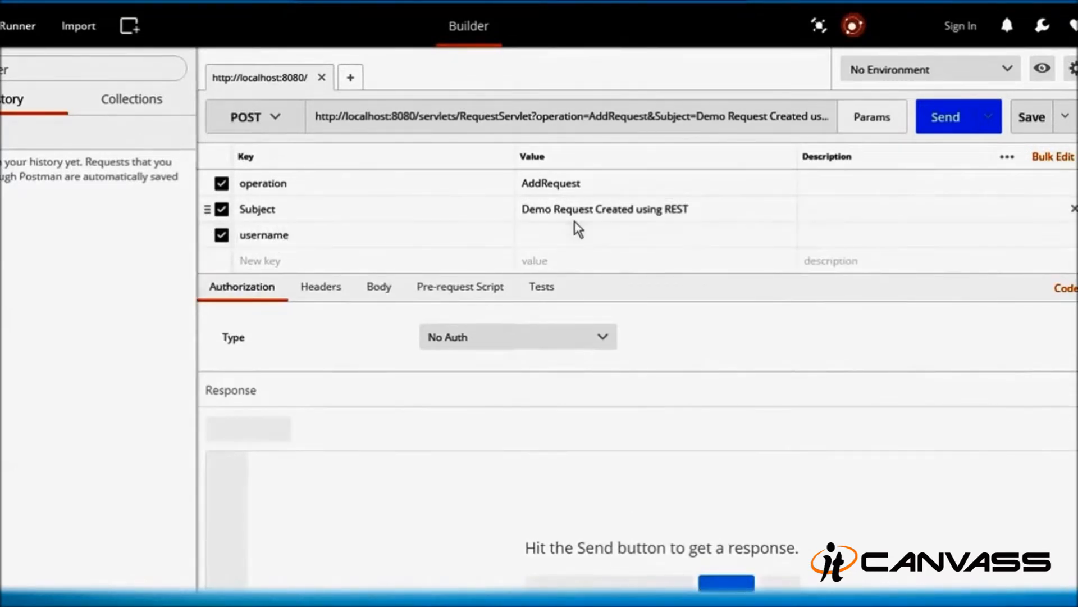
text(administr)
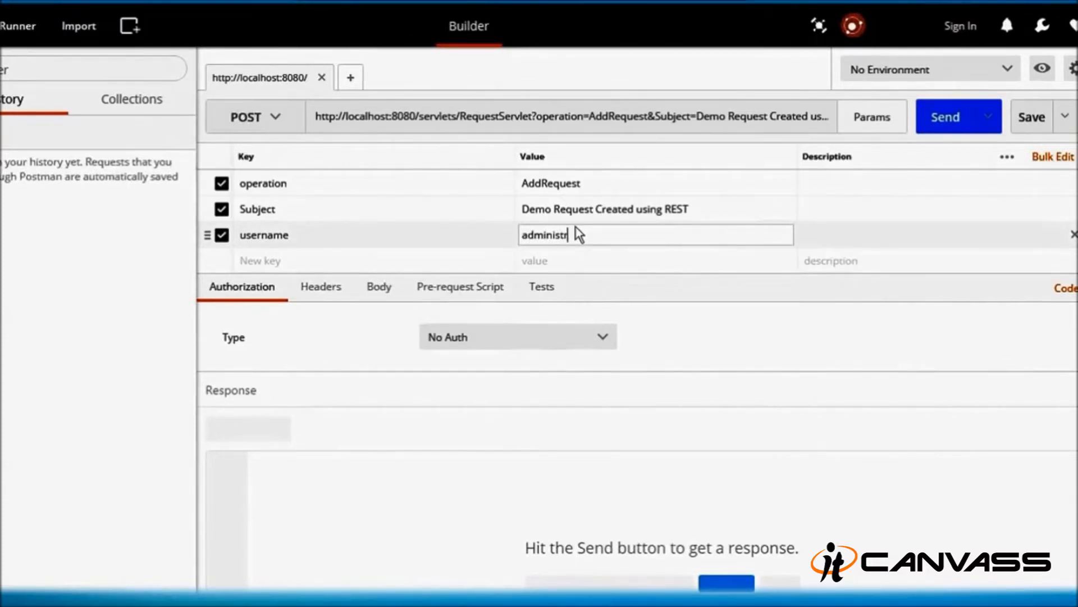
text(ator)
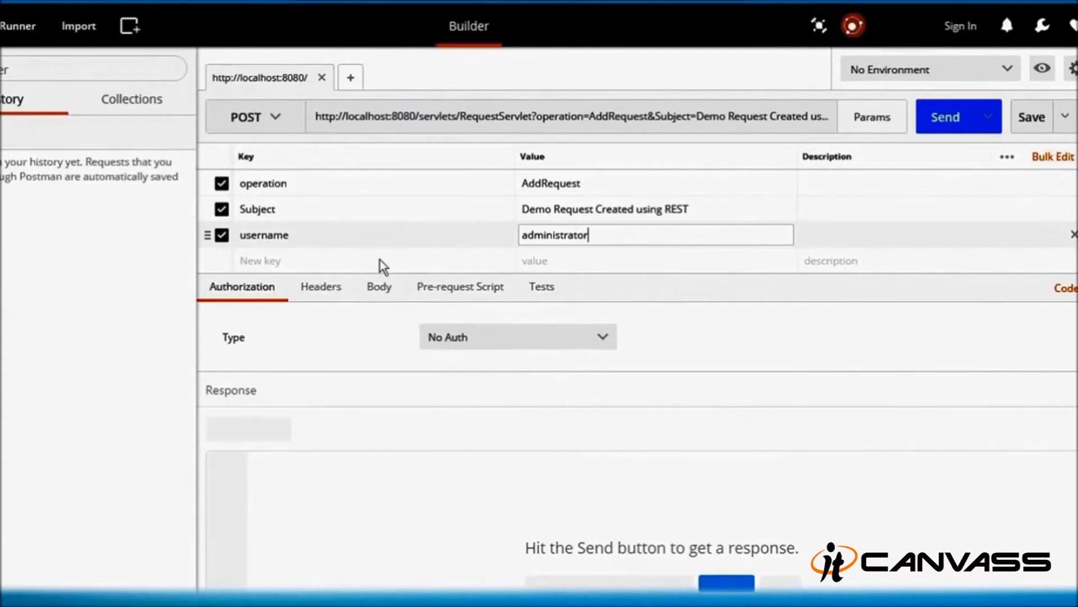
text(password)
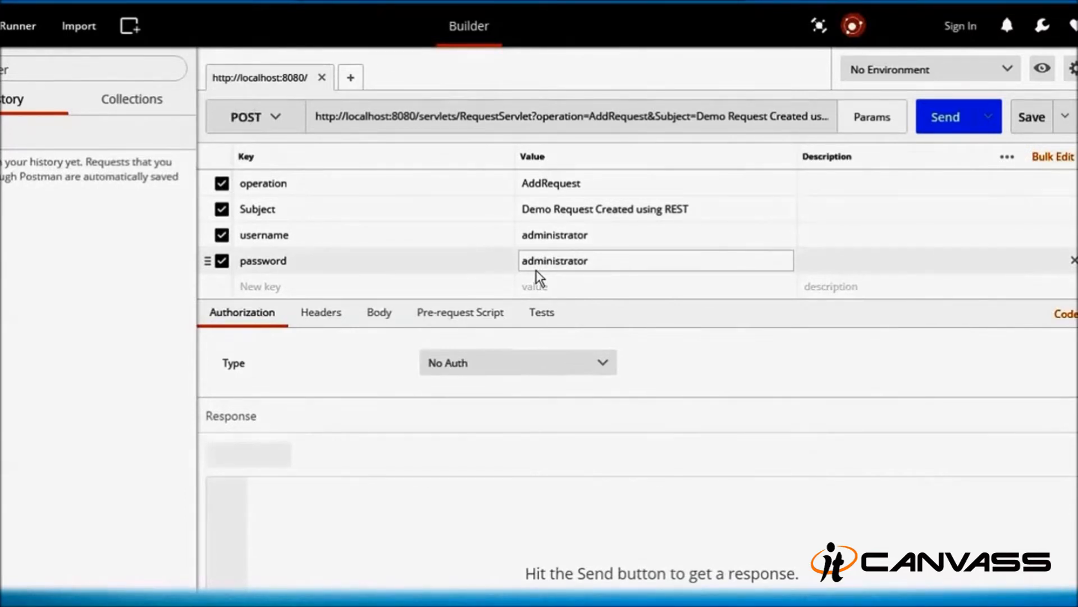
mouse_move(623, 268)
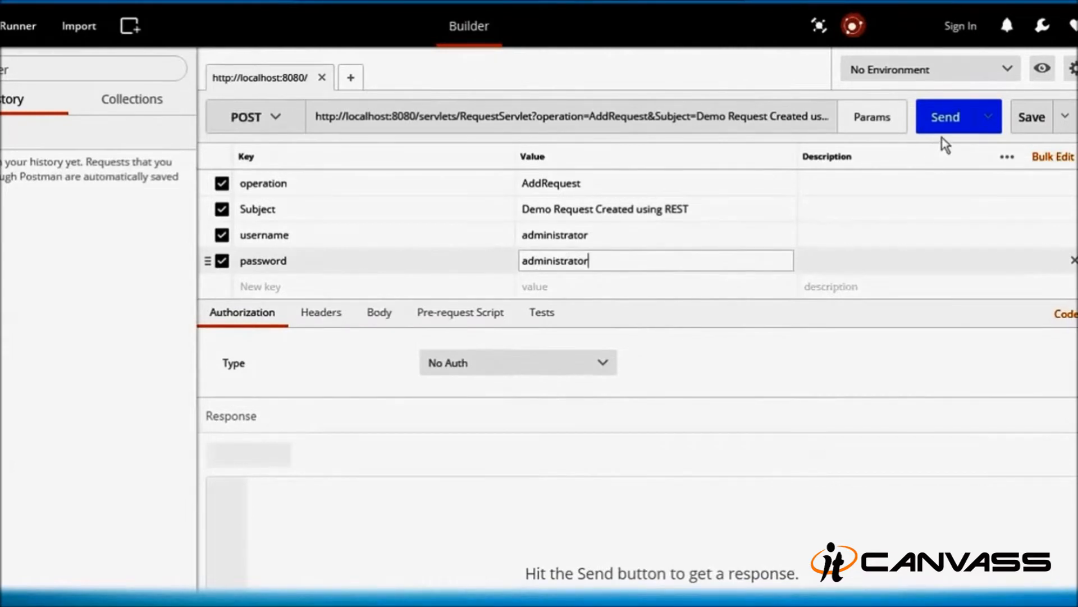
click(958, 116)
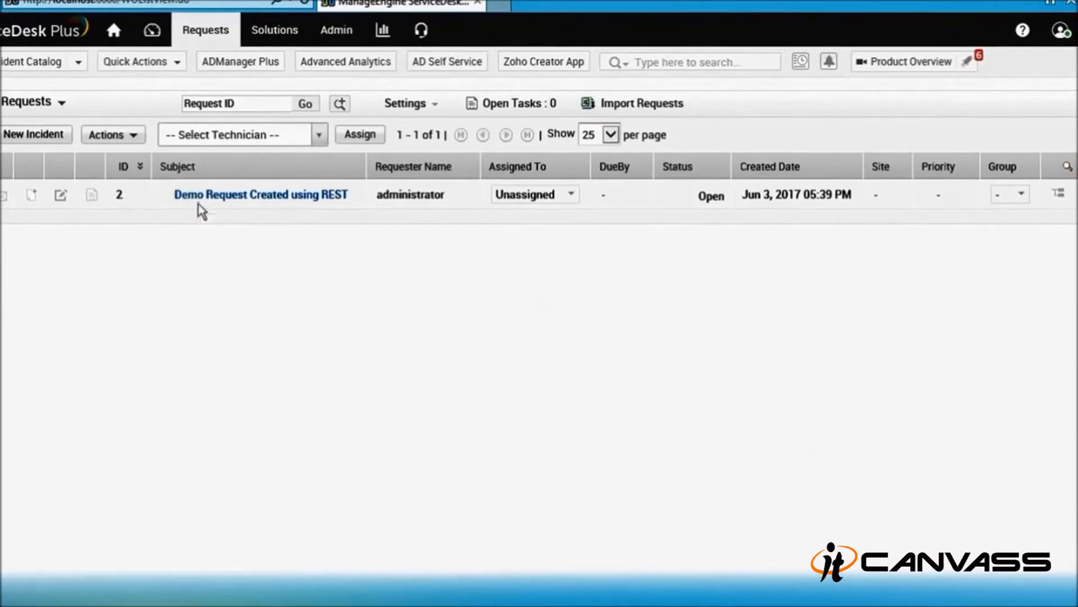
mouse_move(344, 212)
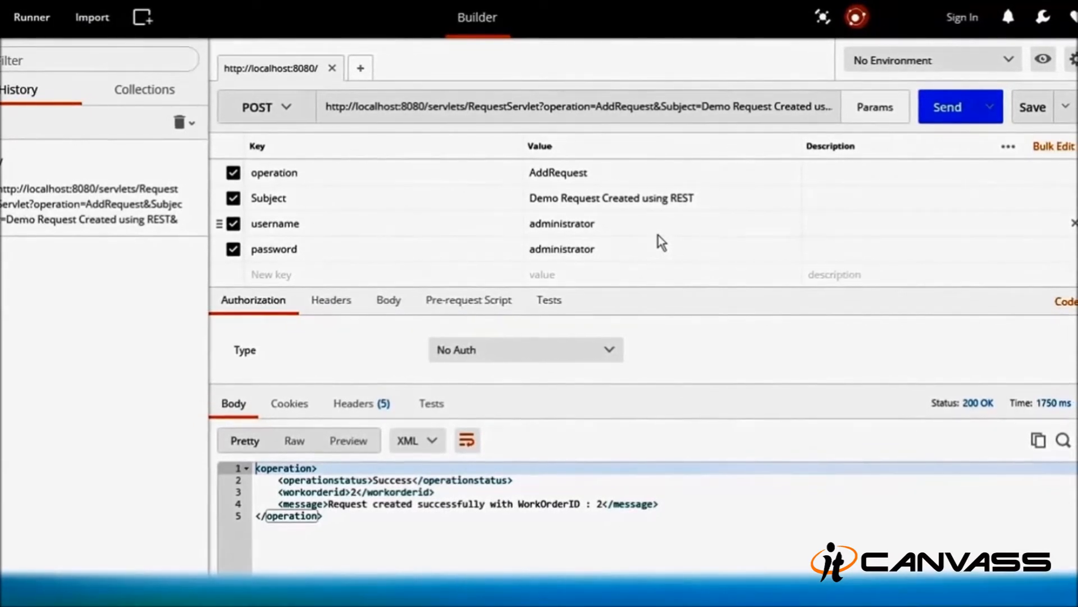
mouse_move(670, 105)
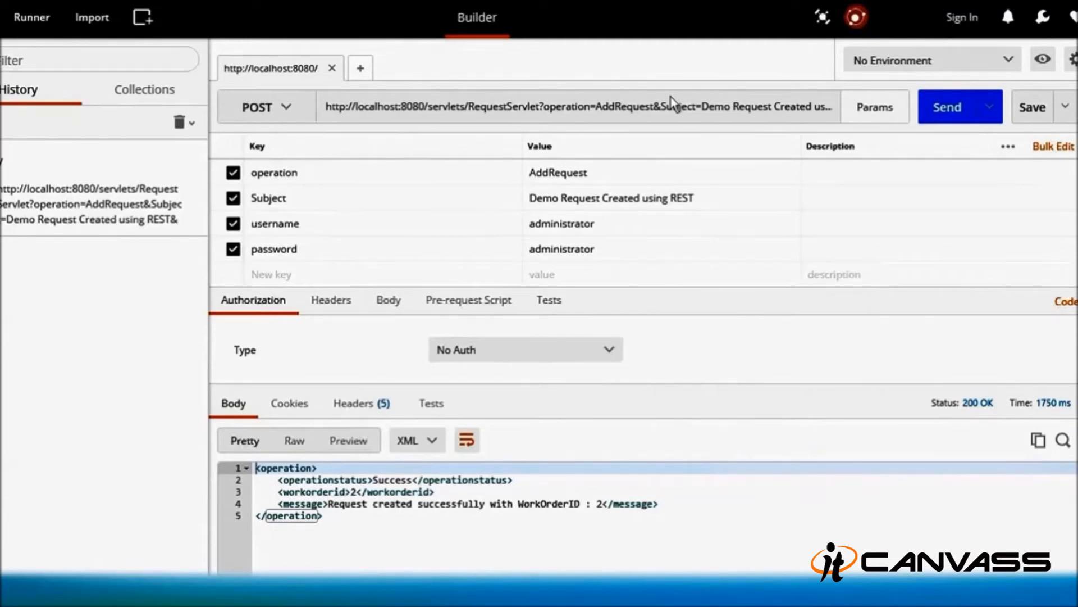
mouse_move(728, 90)
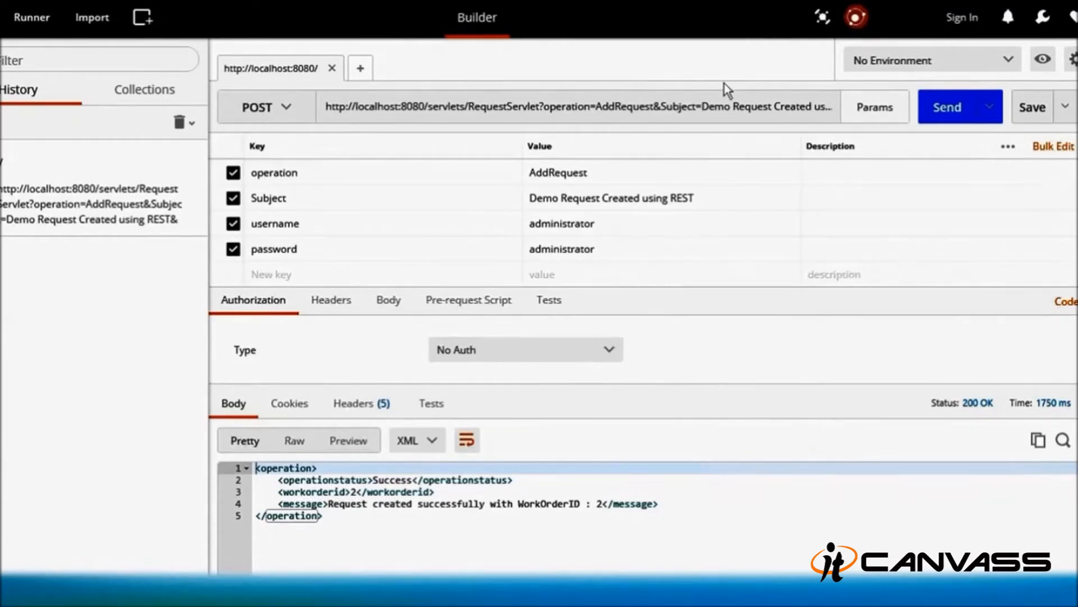
mouse_move(709, 109)
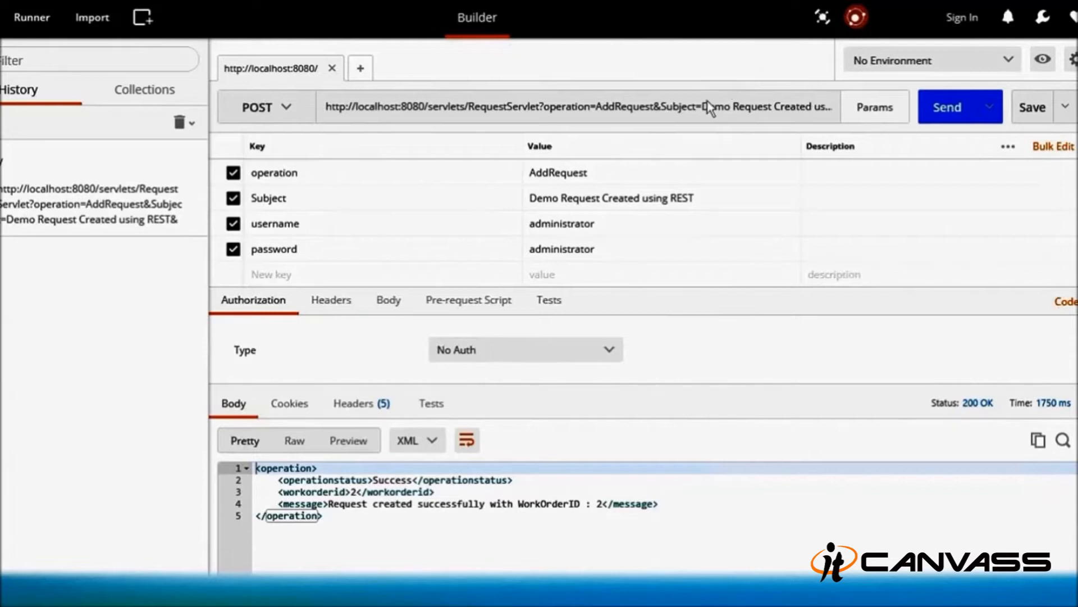
mouse_move(658, 265)
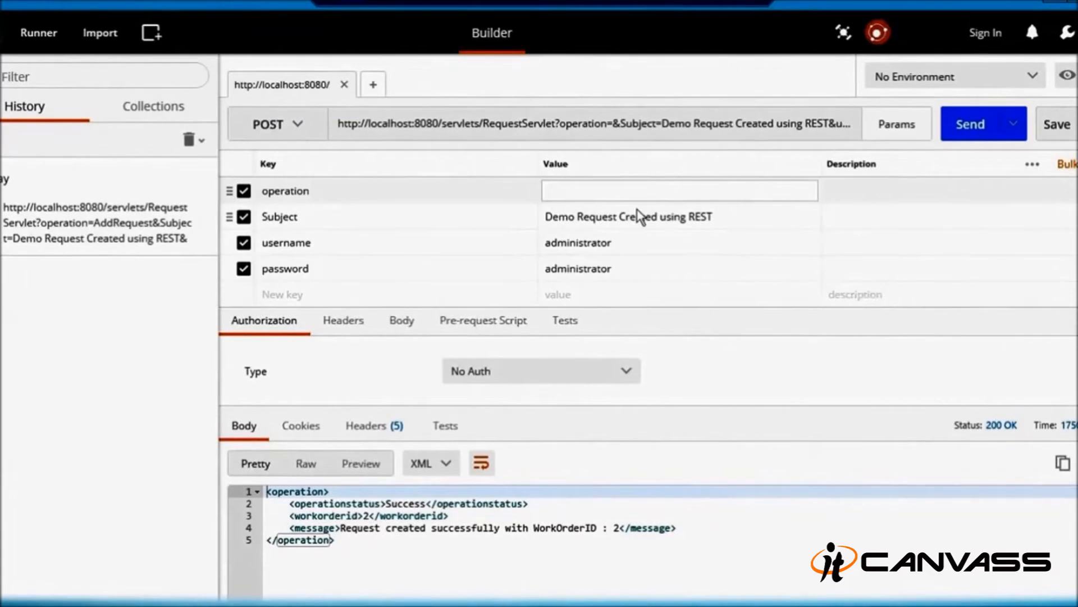
Send an UpdateRequest with a technician parameter; response fails with workOrderID cannot be empty
text(Update)
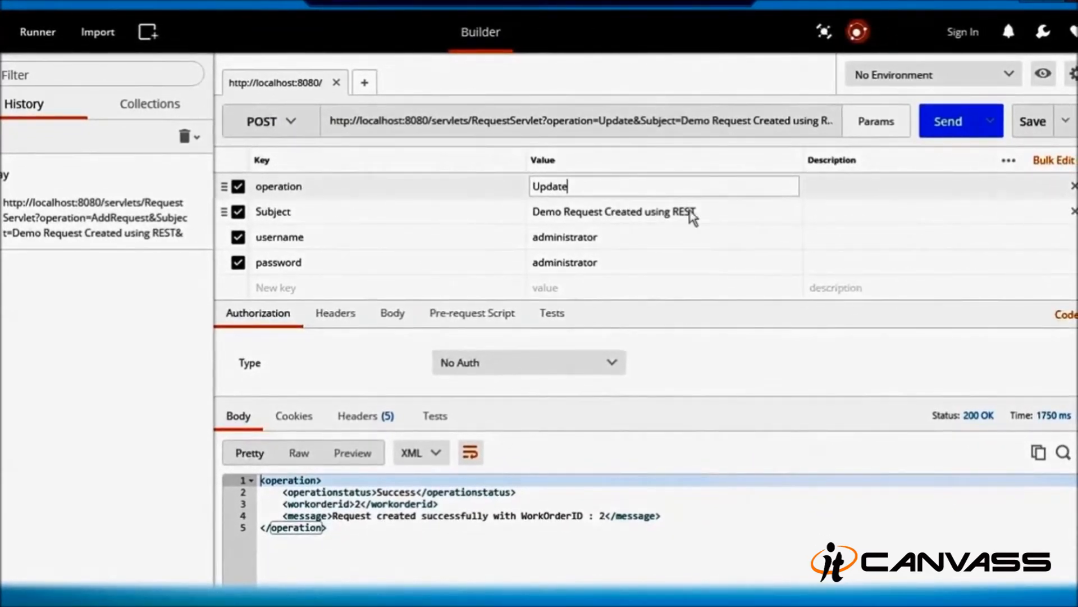
text(Request)
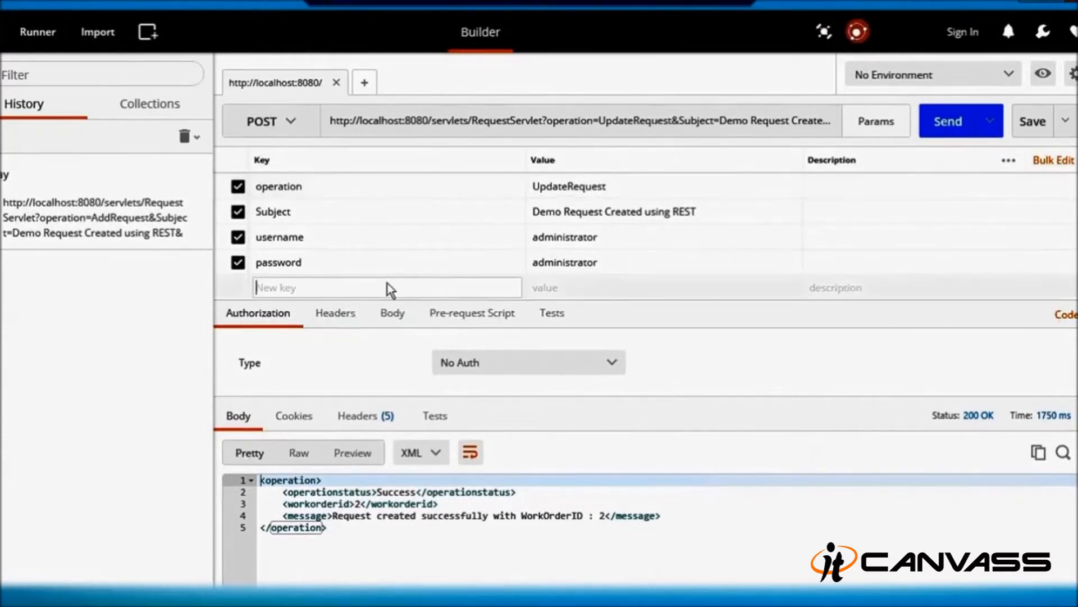
text(technic)
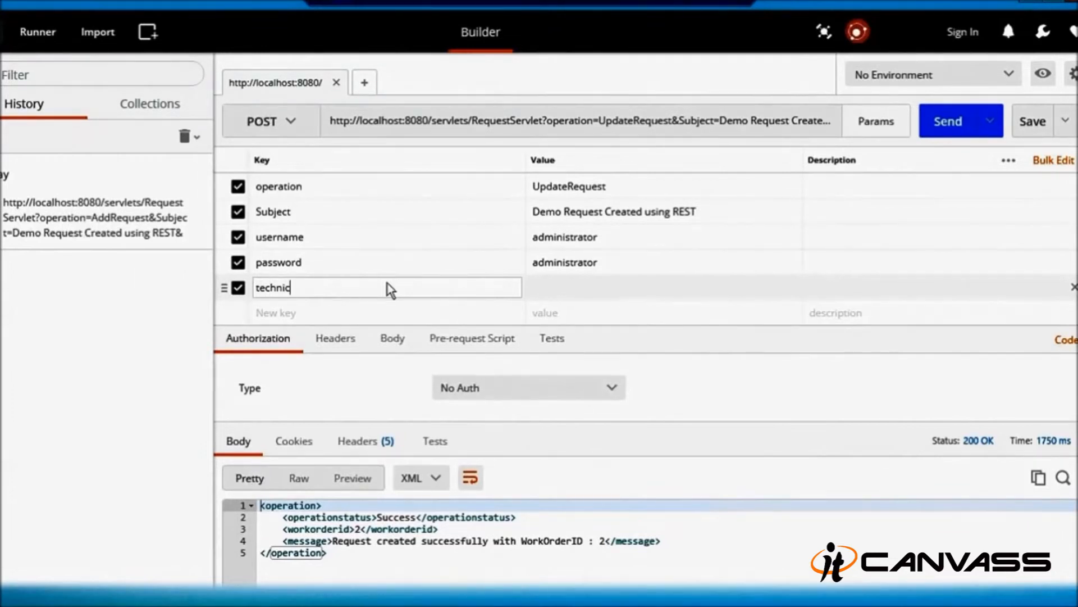
text(ian)
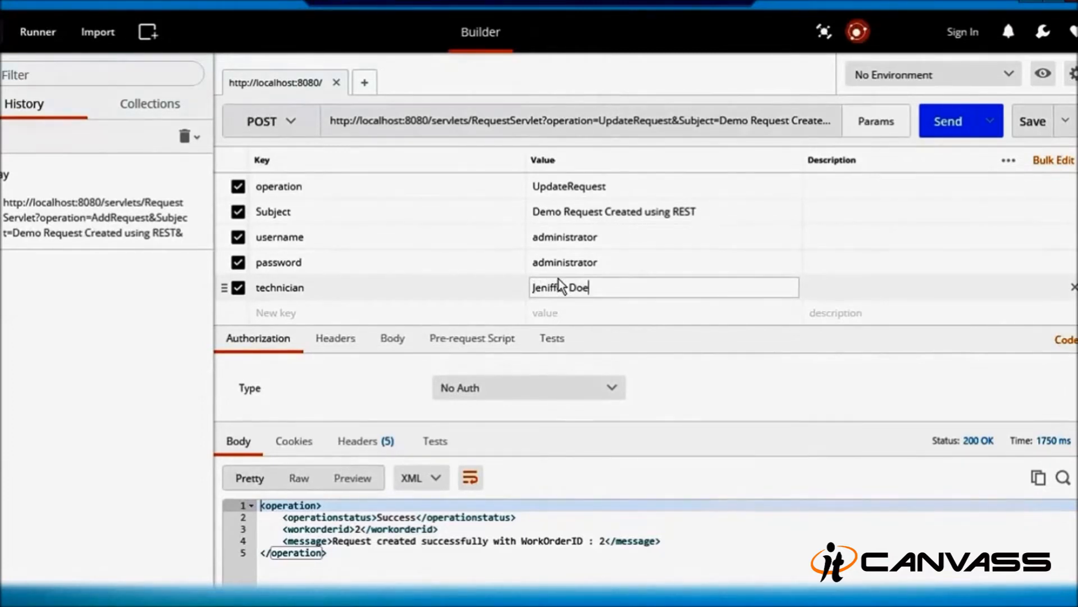
mouse_move(960, 120)
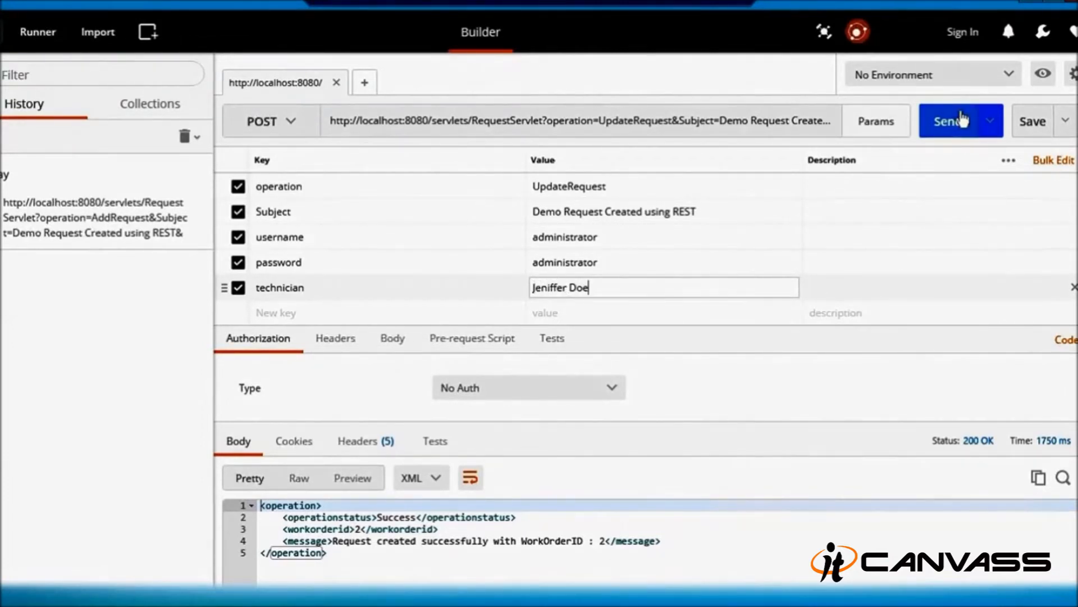
click(955, 121)
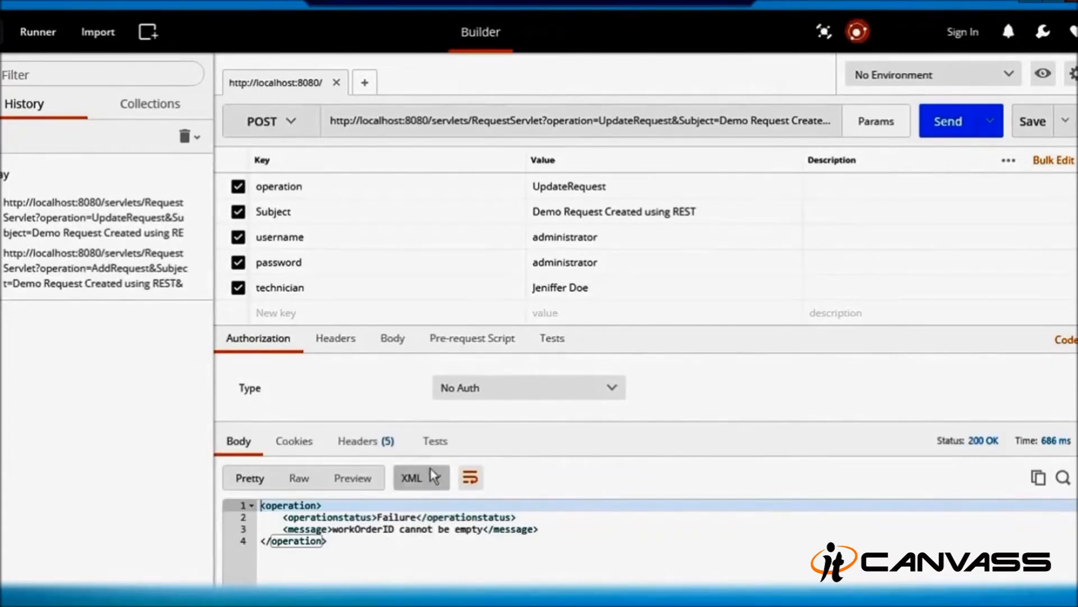
mouse_move(344, 255)
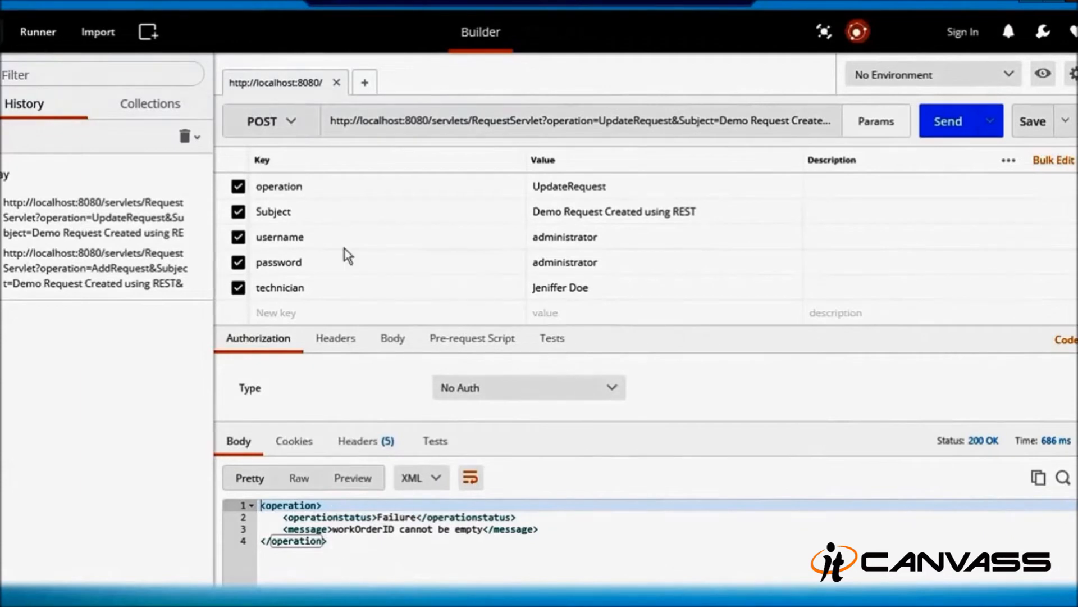
Add workOrderID=2 to the update call and send it again
text(wo)
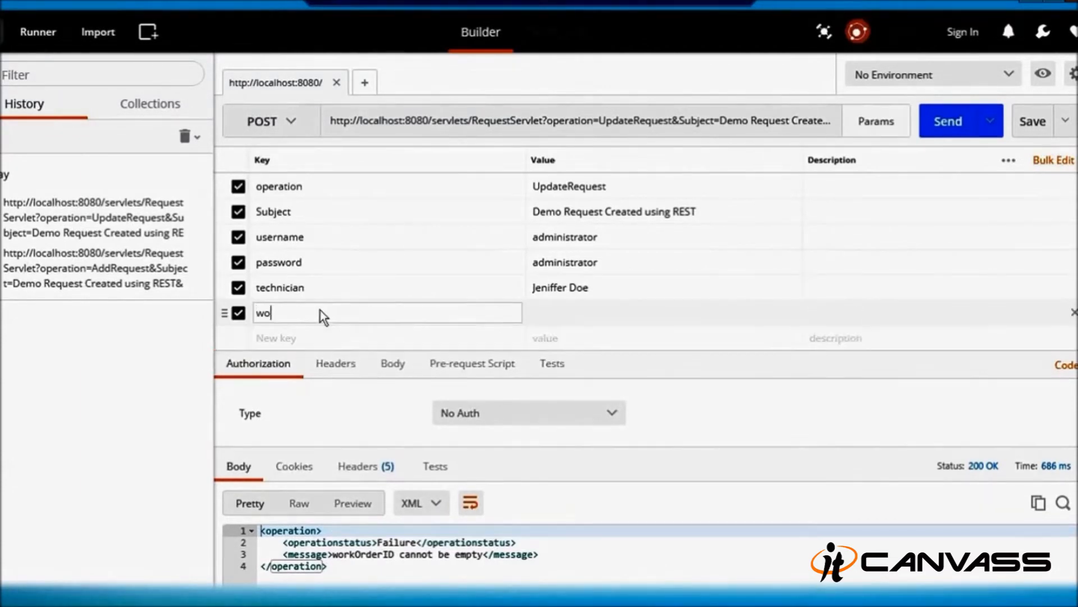
text(rkO)
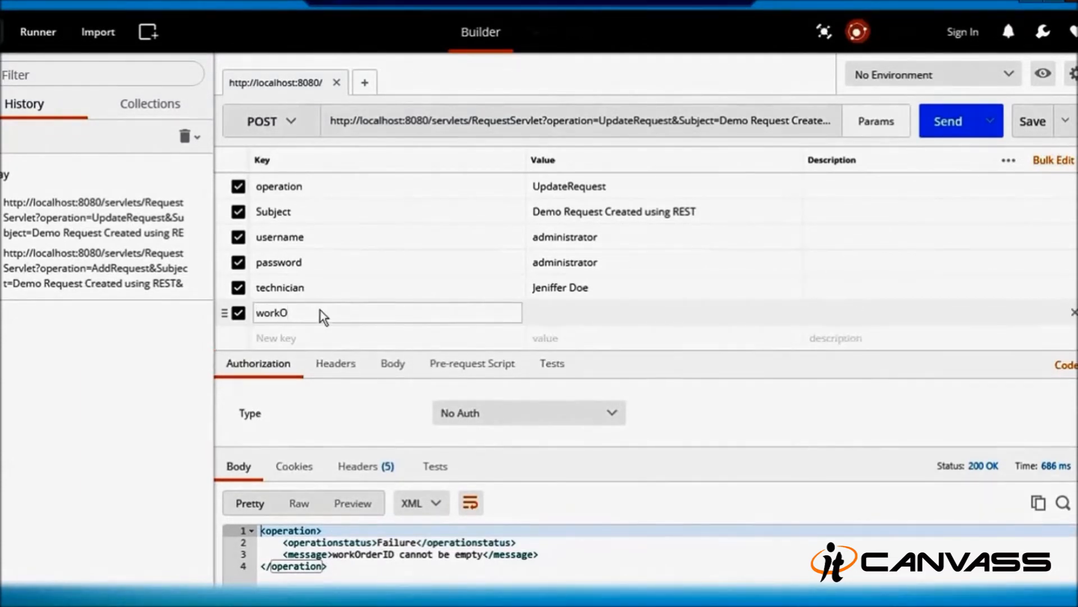
text(rder)
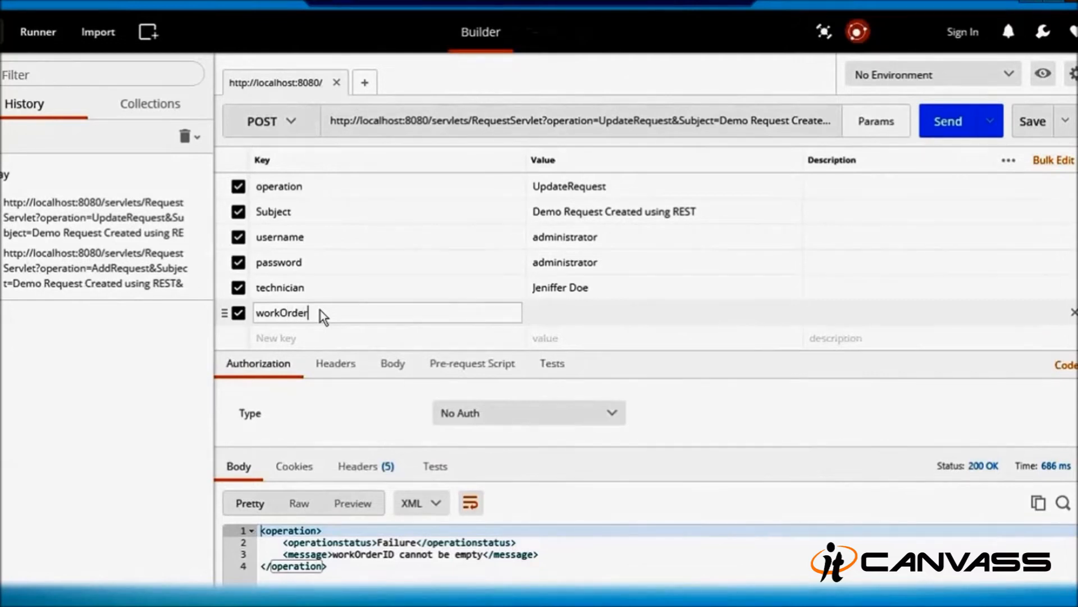
click(664, 312)
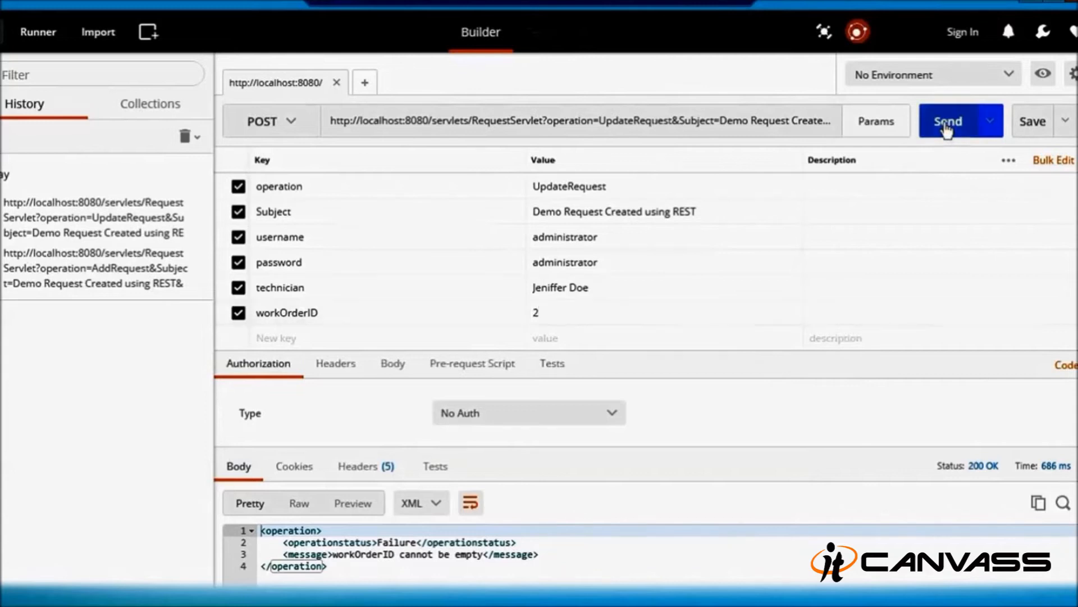
click(948, 121)
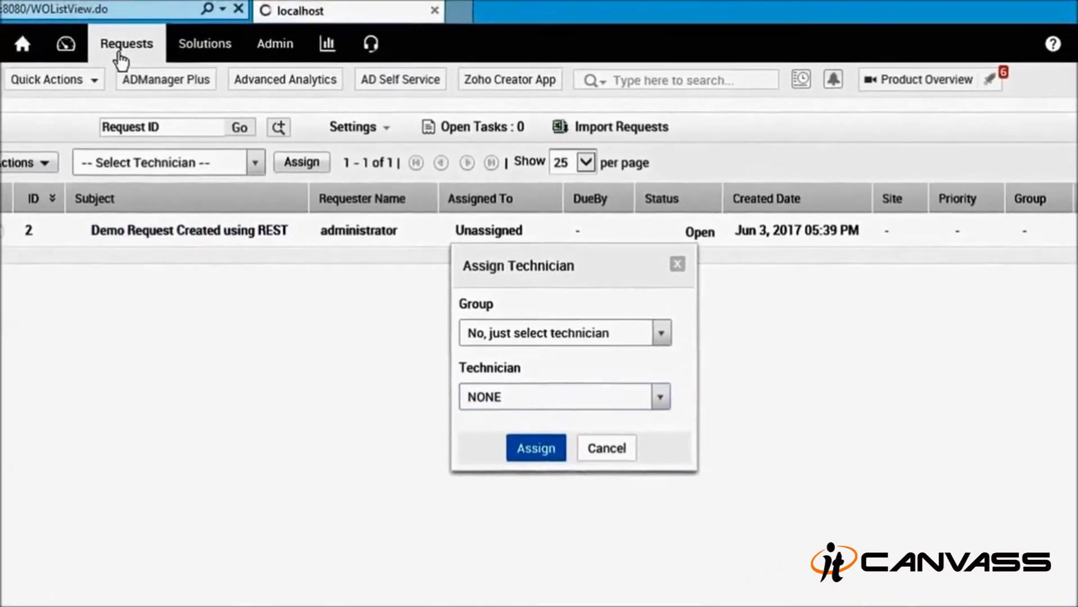
Reload the open requests list showing request 2 assigned to Jeniffer Doe
click(535, 448)
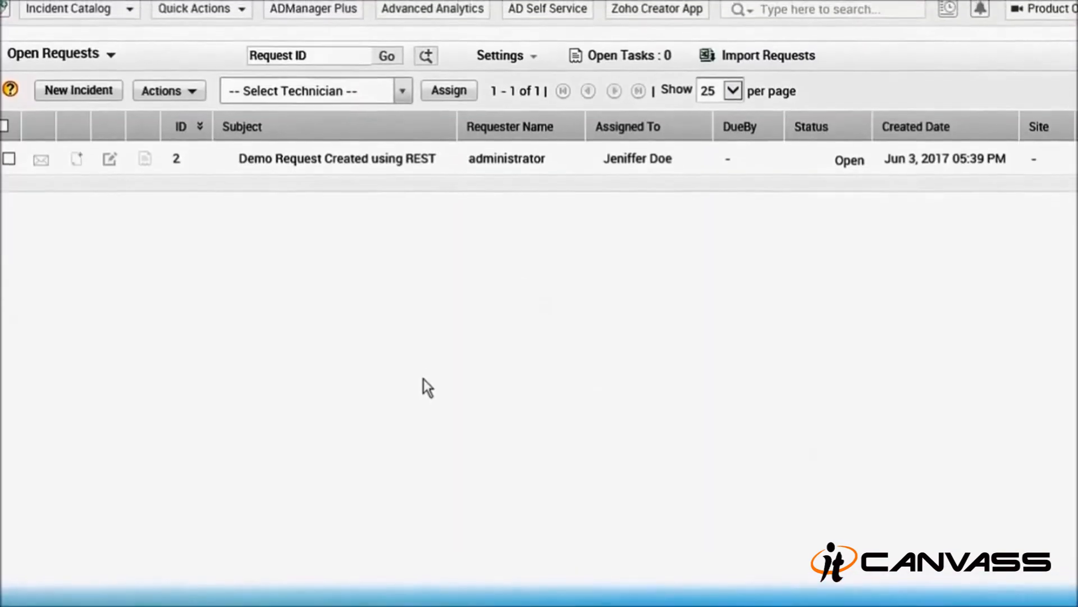
scroll(up, 3)
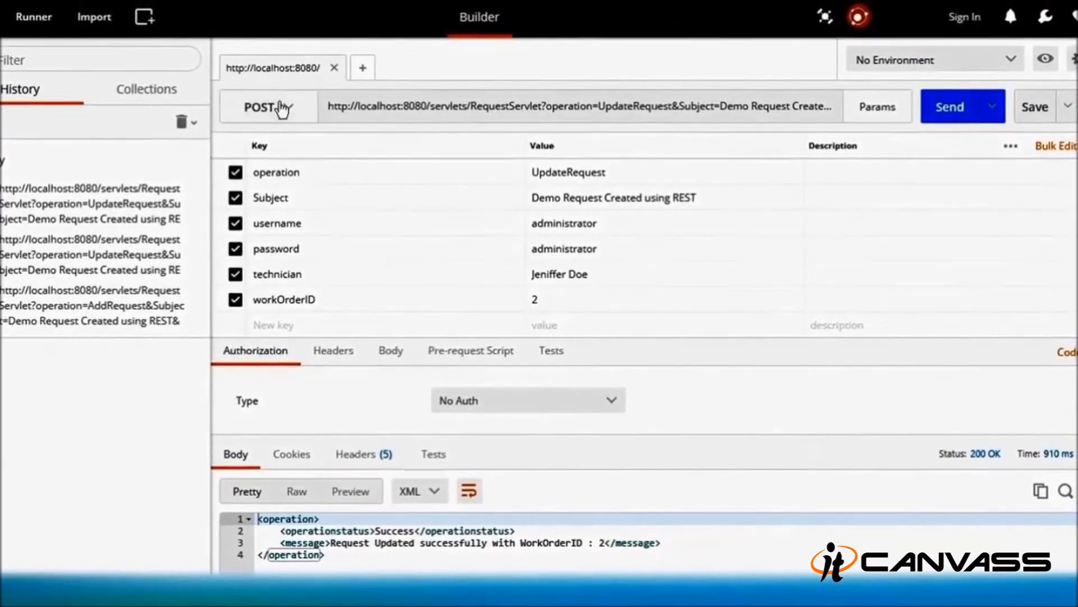
Remove the technician parameter, set operation to GetRequestDetails and send it for work order 2
click(267, 107)
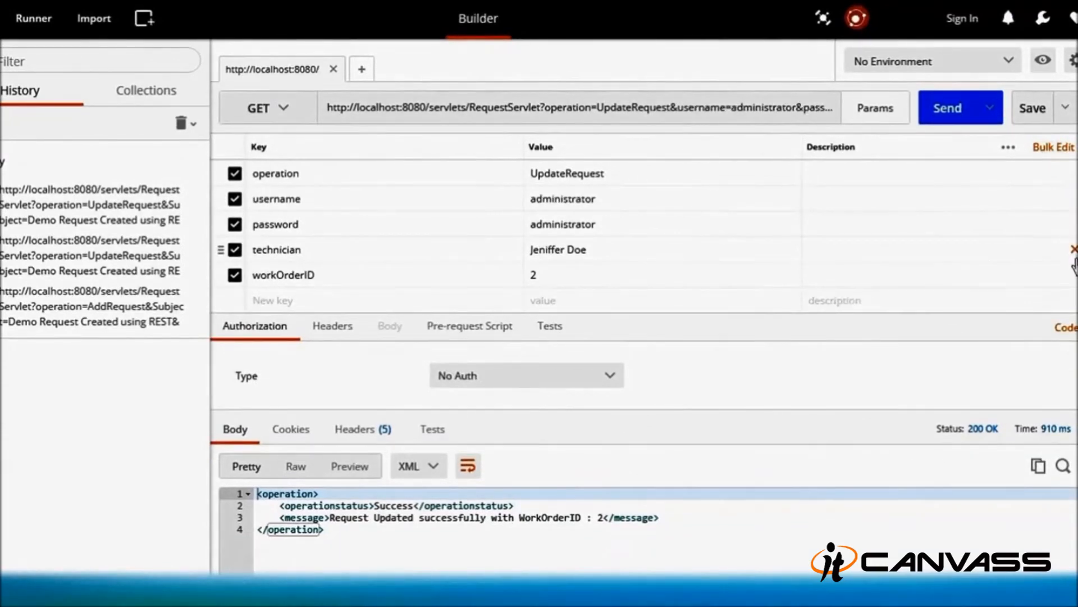
click(1073, 249)
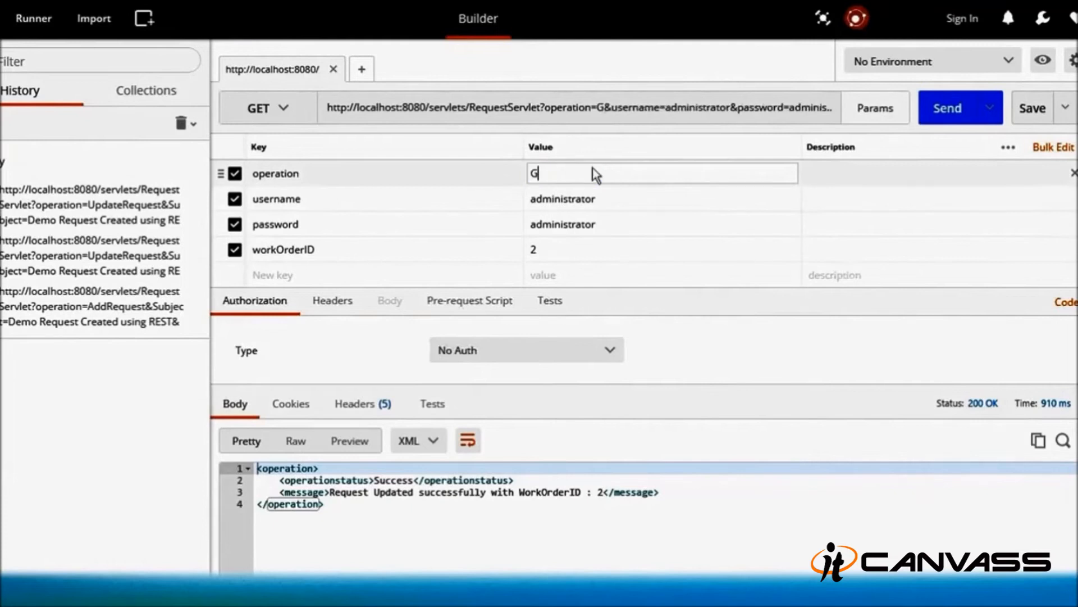
text(etRequestDetai)
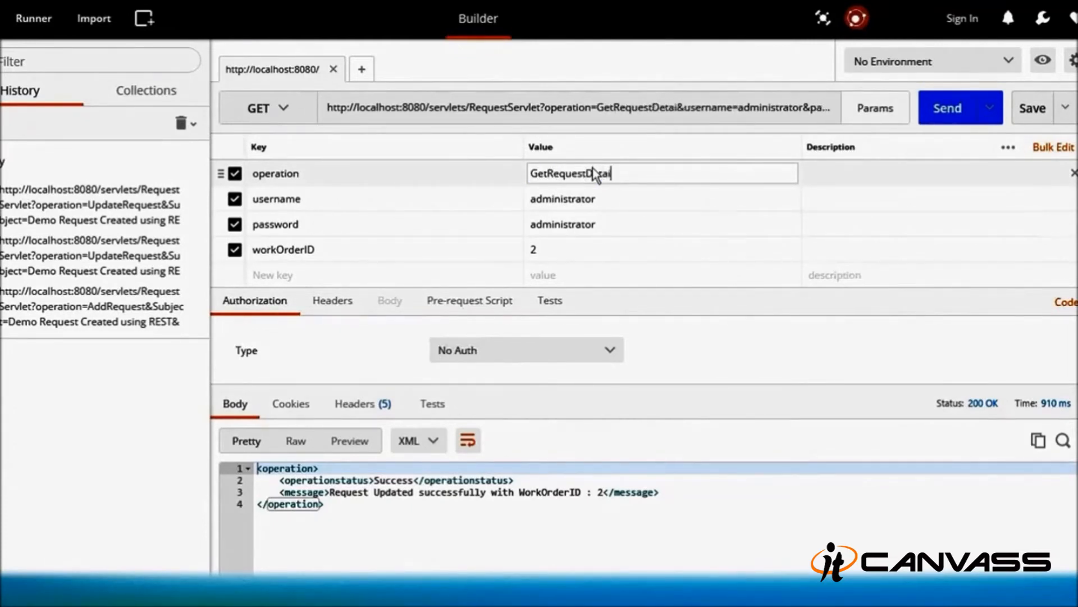
click(956, 108)
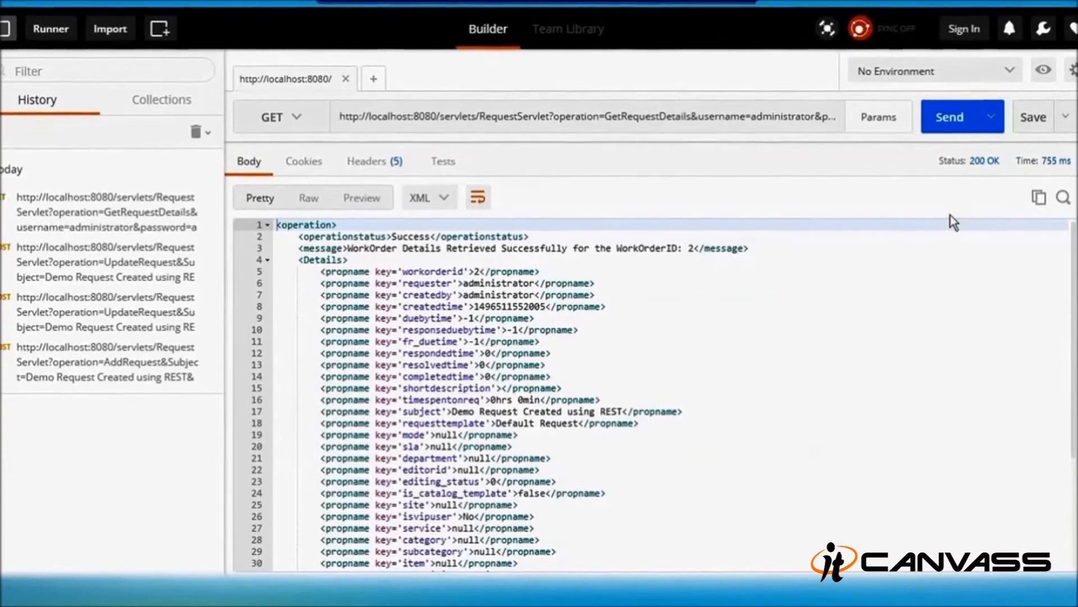
mouse_move(950, 188)
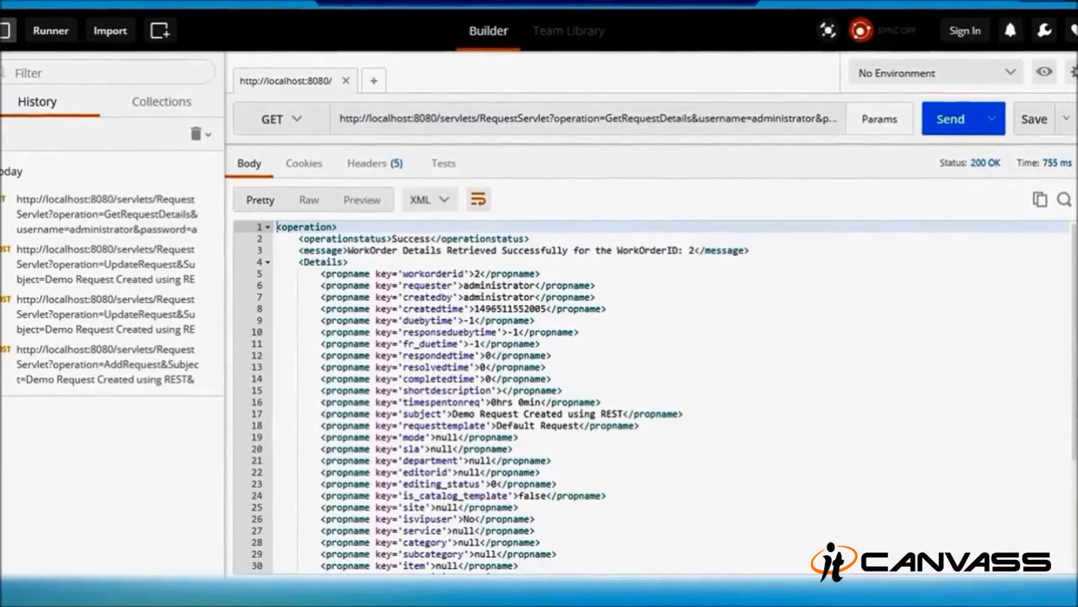
Switch the GetRequestDetails call's method back to POST
click(878, 118)
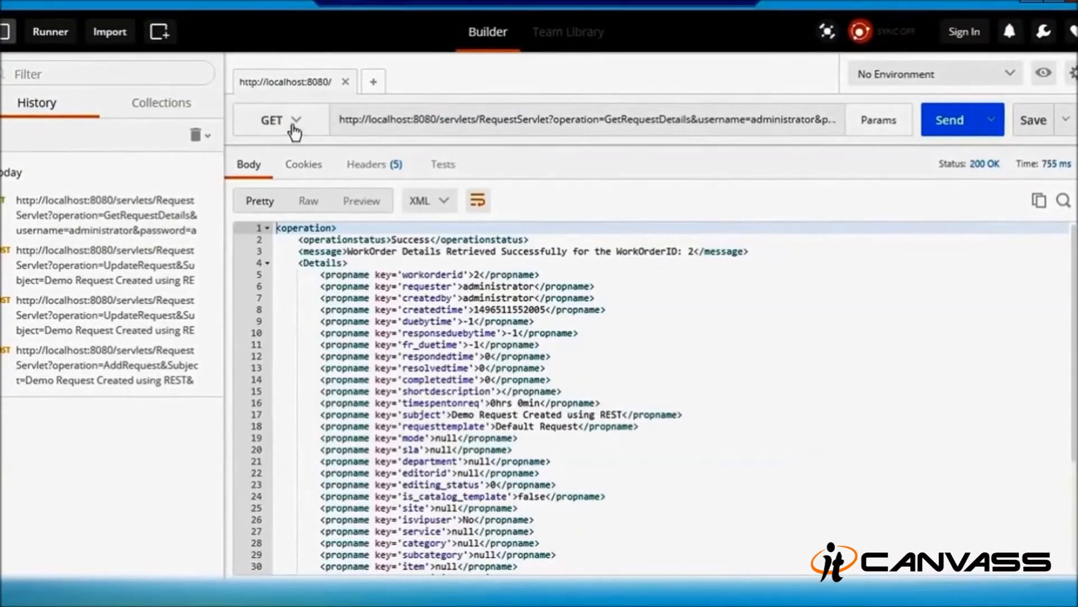
click(280, 120)
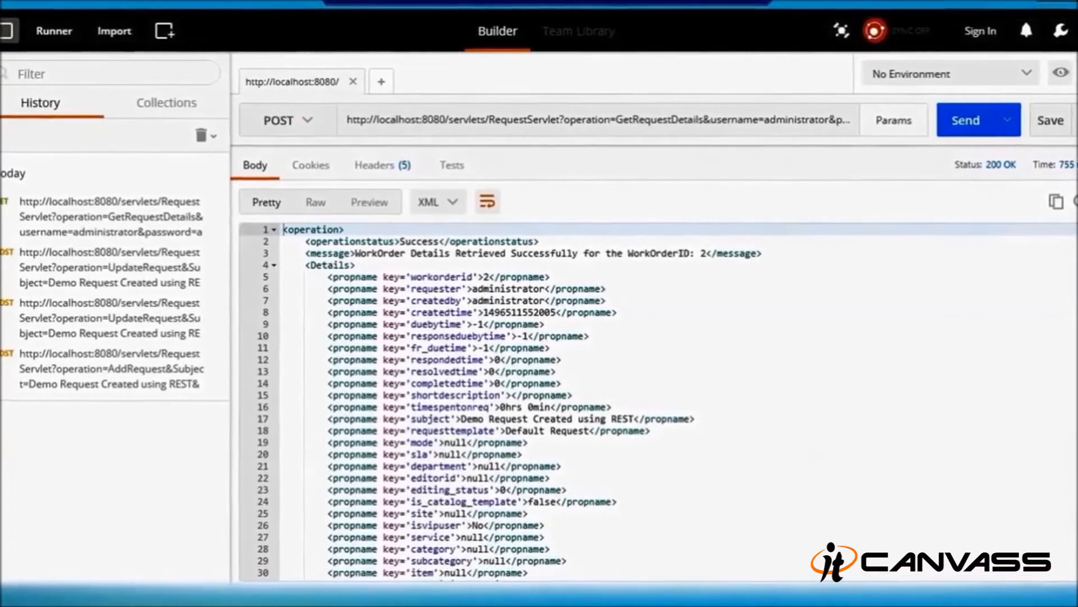
Set operation to DeleteRequest and send it to delete work order 2
click(892, 120)
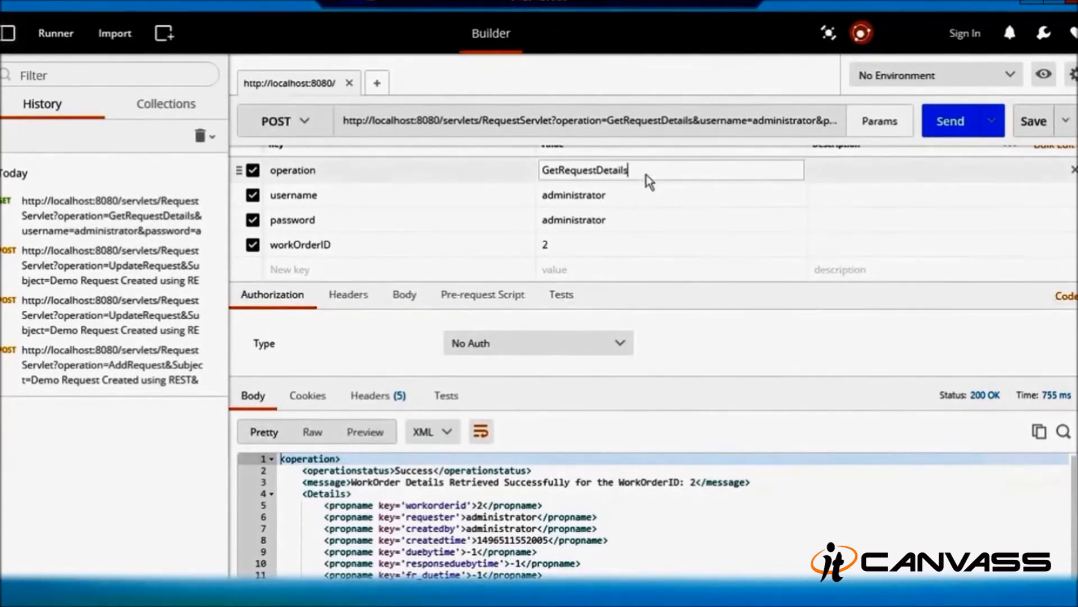
key(ctrl+a)
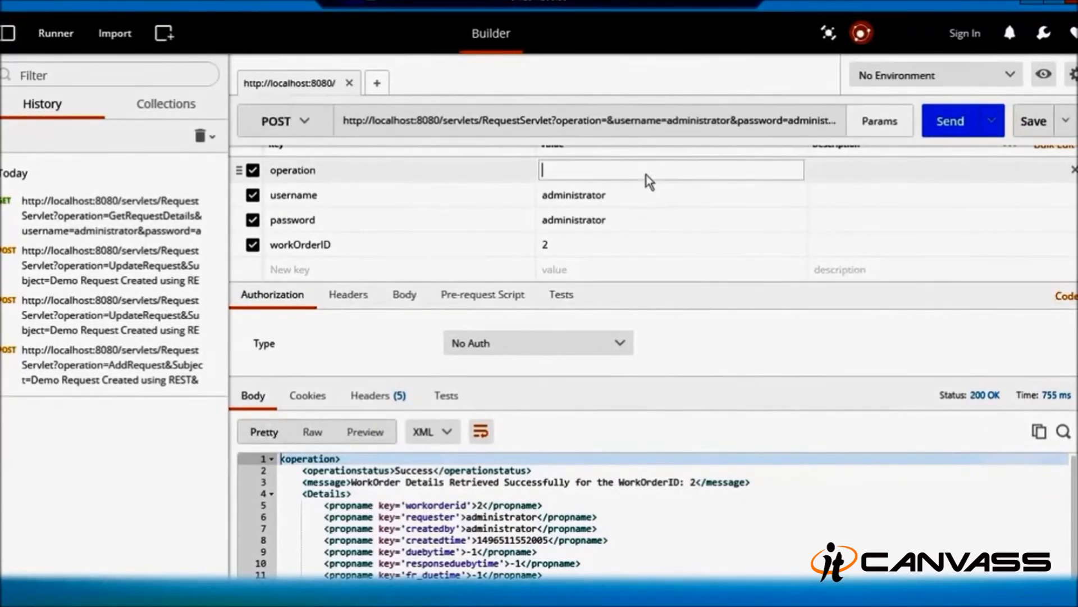
text(DeleteRequest)
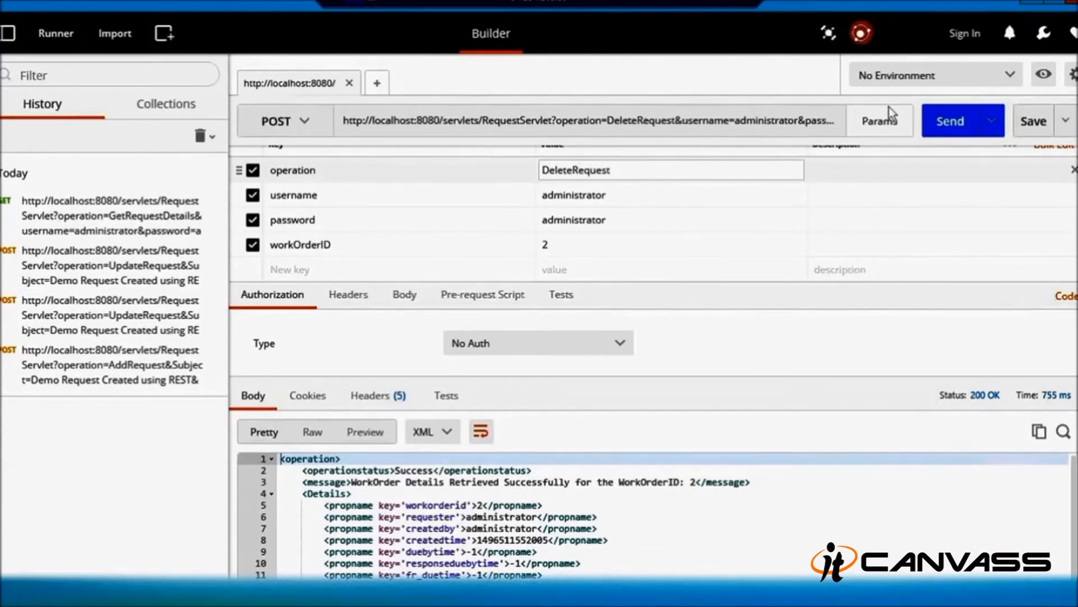
click(953, 120)
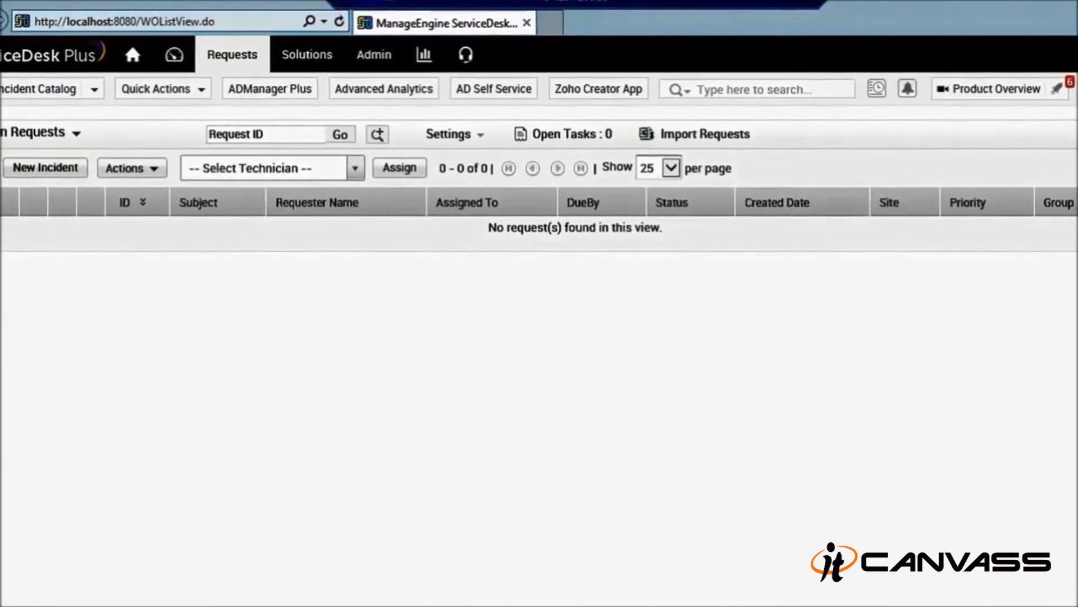
Confirm the requests list is empty, then go to the Admin settings page
scroll(down, 3)
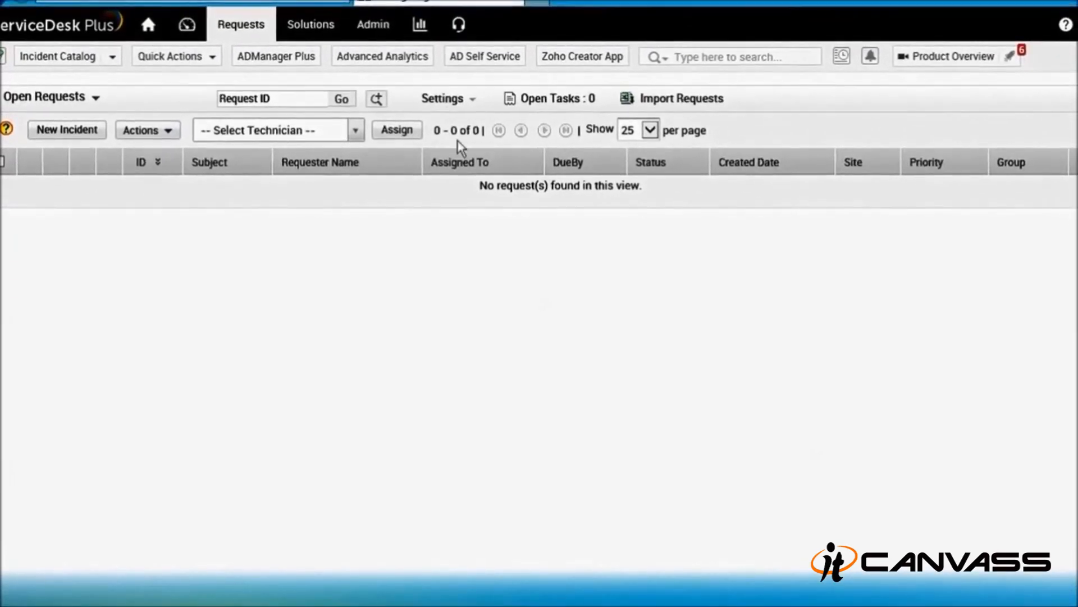
mouse_move(461, 197)
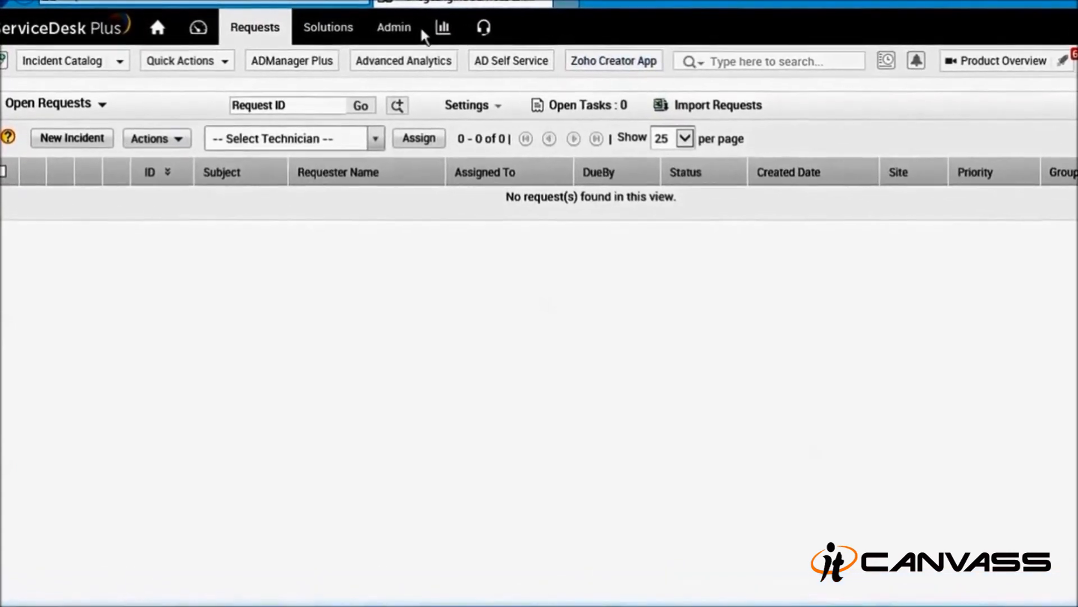
click(393, 27)
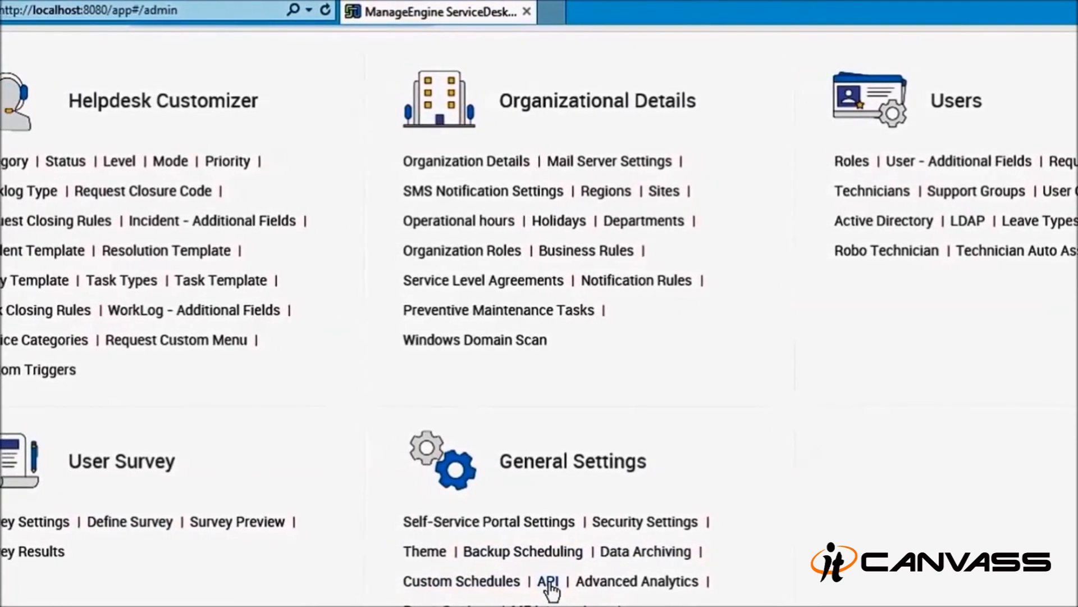
From General Settings' API page, bring up the REST API documentation
click(547, 581)
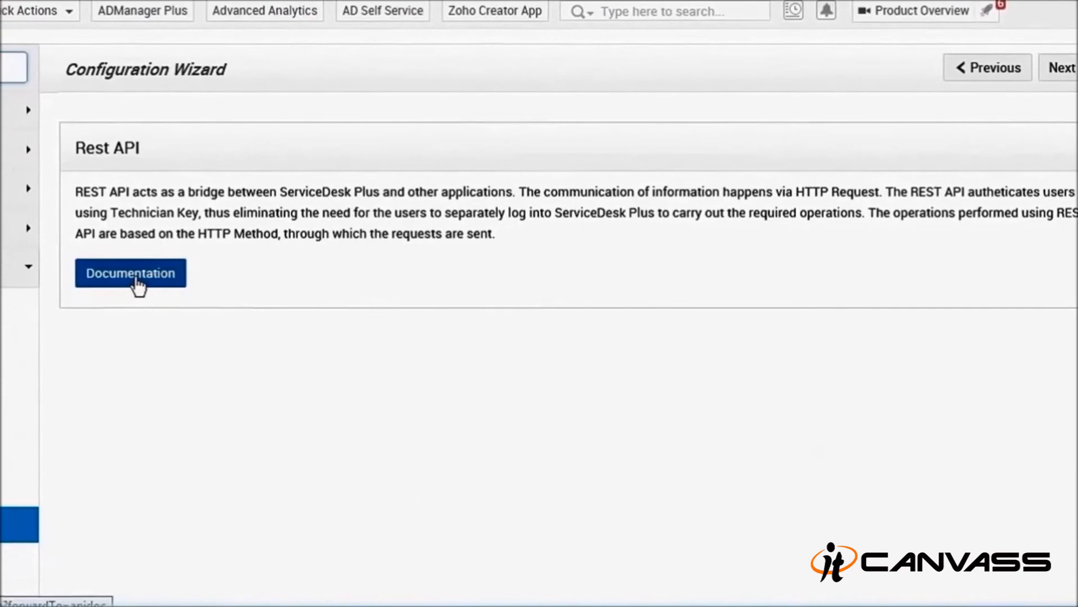
click(130, 273)
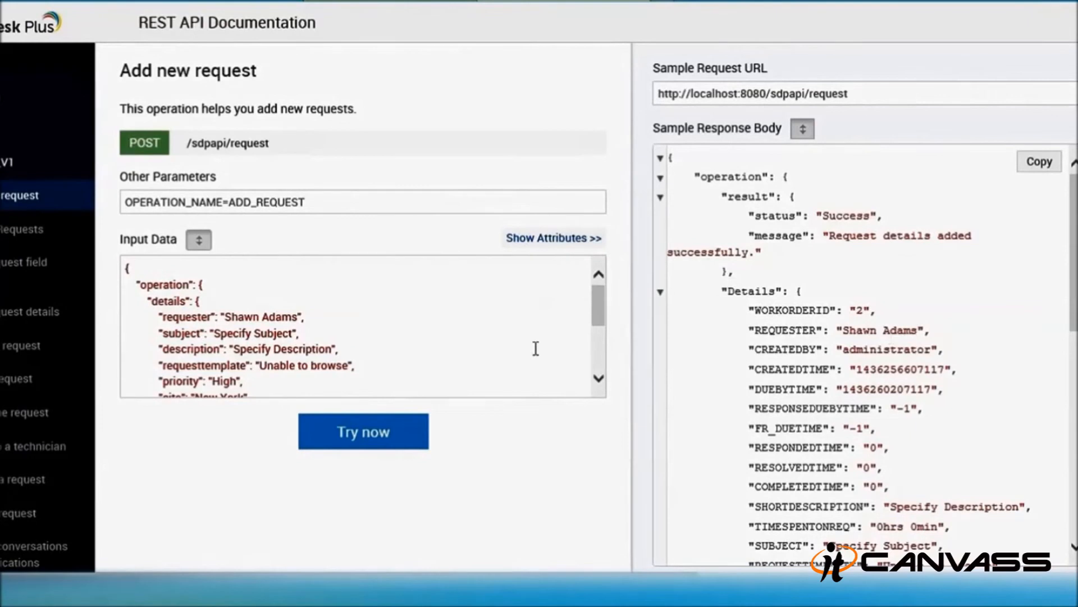
mouse_move(596, 311)
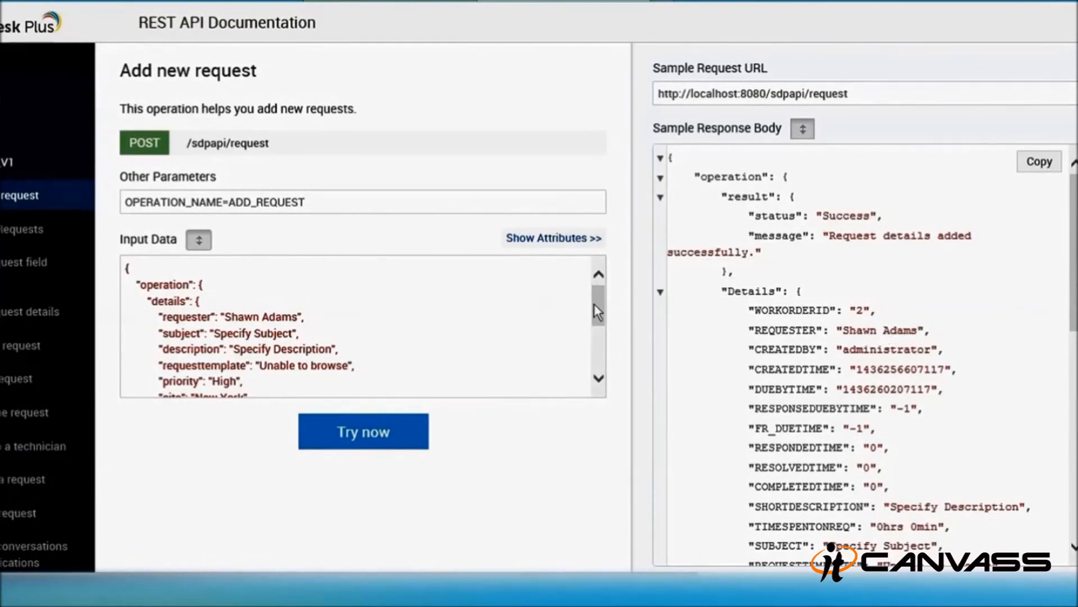
Run the Add new request operation with the sample input, creating request 3 'Specify Subject' for Howard Stern
scroll(down, 3)
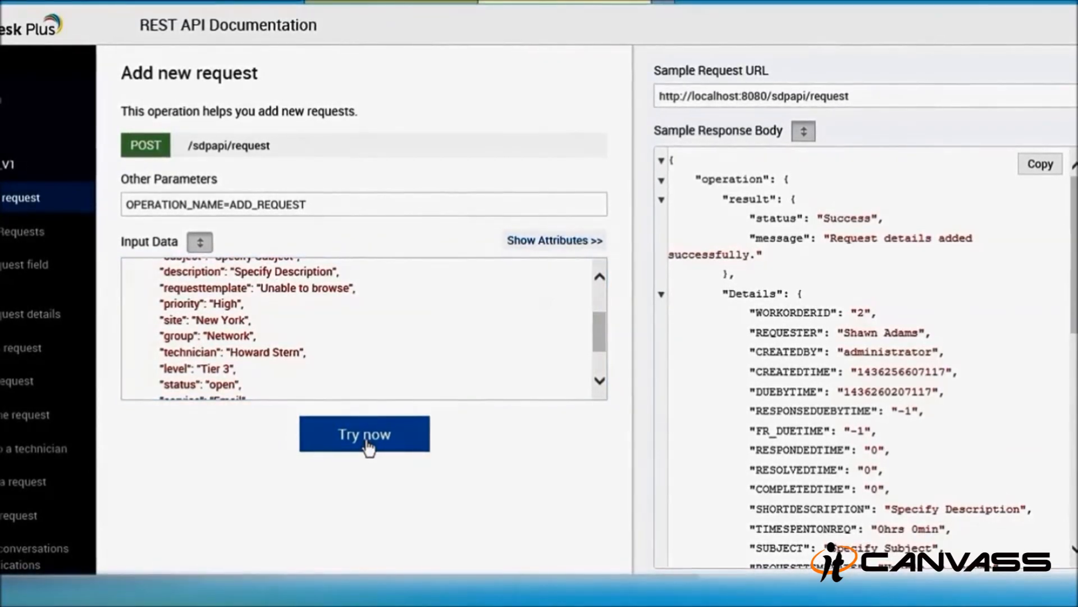
click(364, 434)
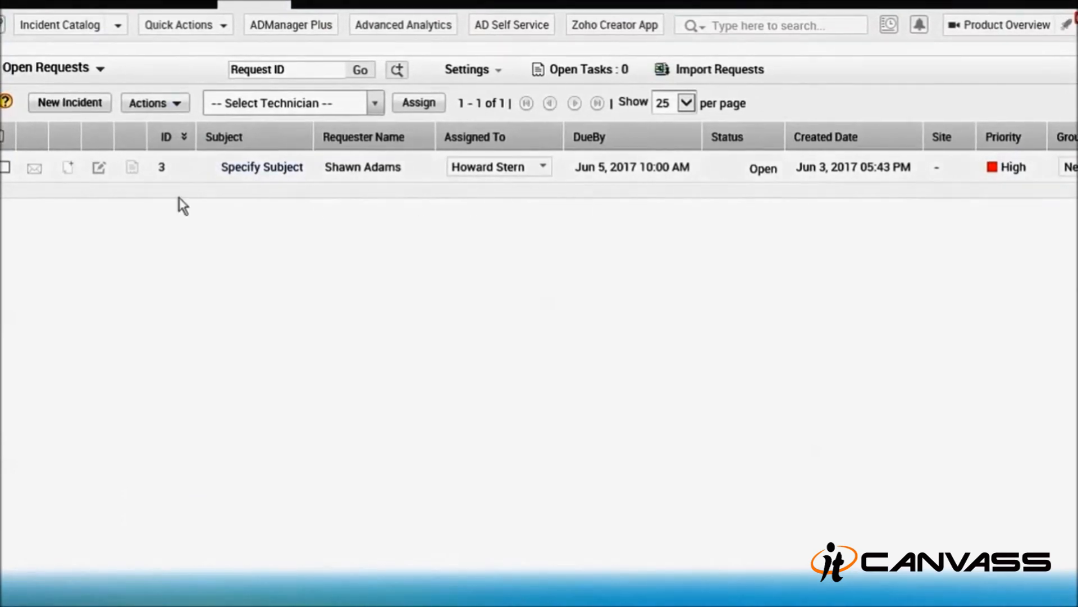
click(526, 15)
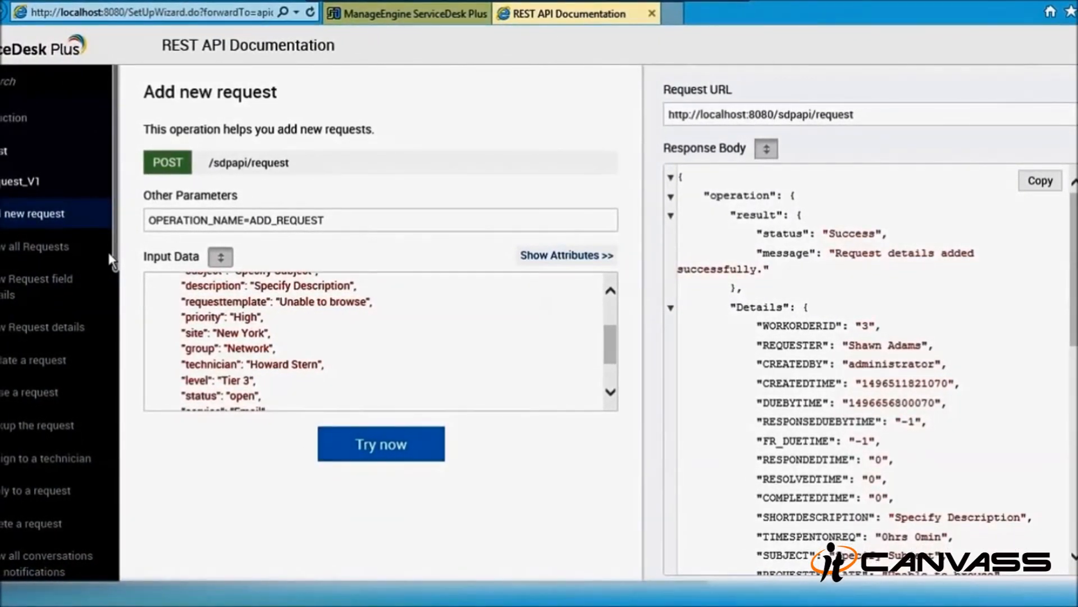
scroll(down, 3)
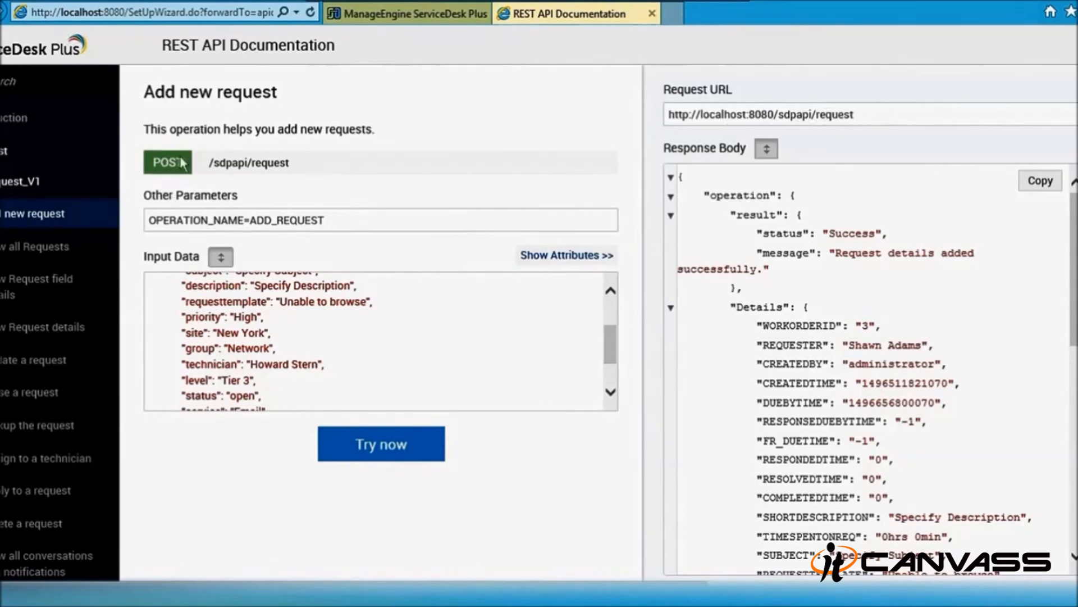
mouse_move(311, 269)
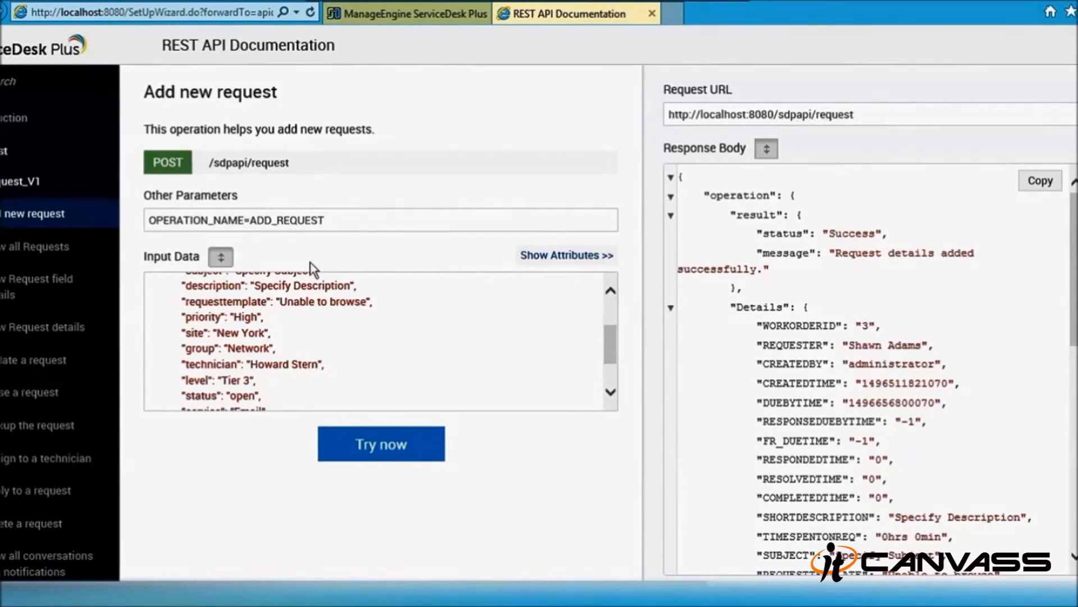
scroll(up, 3)
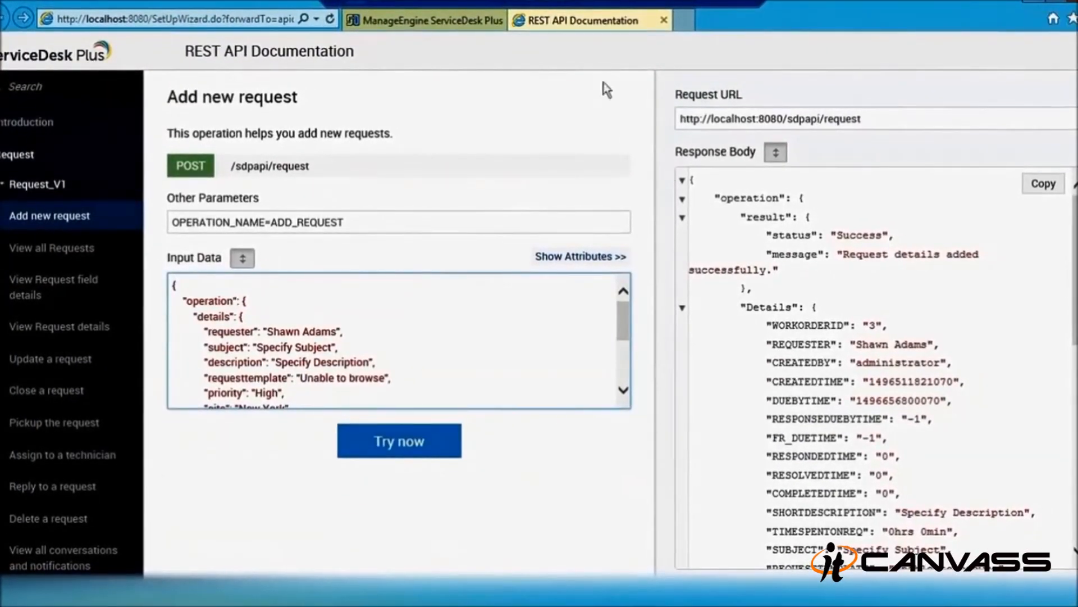
mouse_move(562, 96)
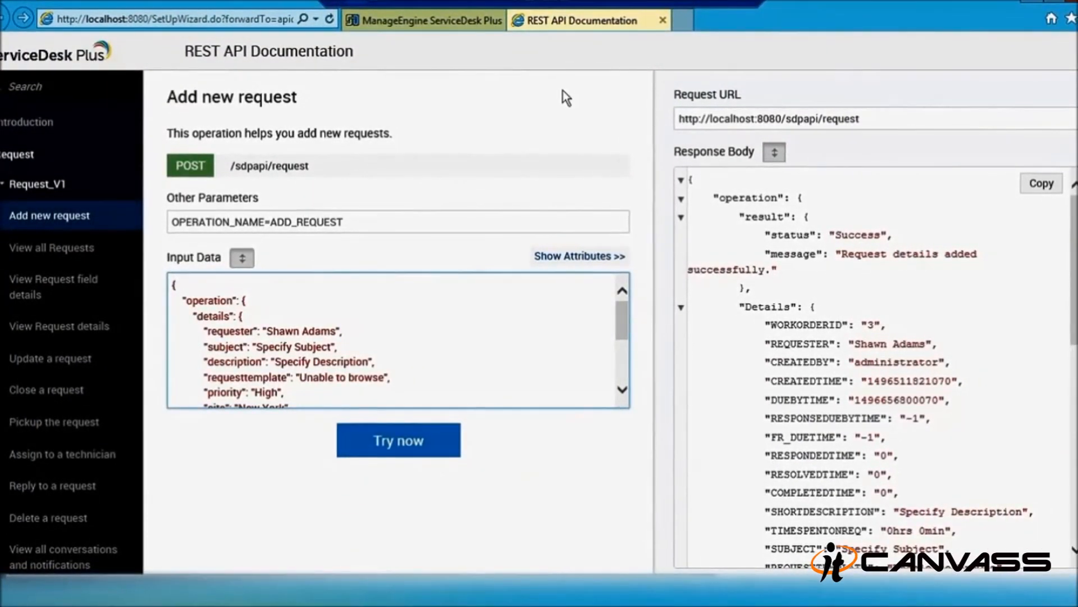